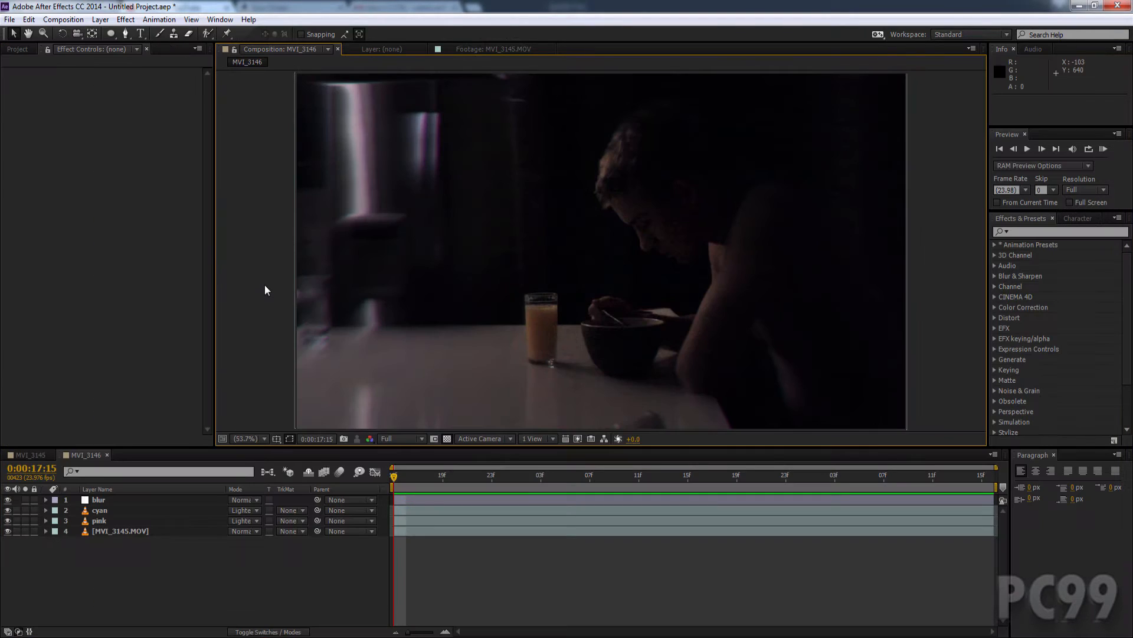
mouse_move(102, 549)
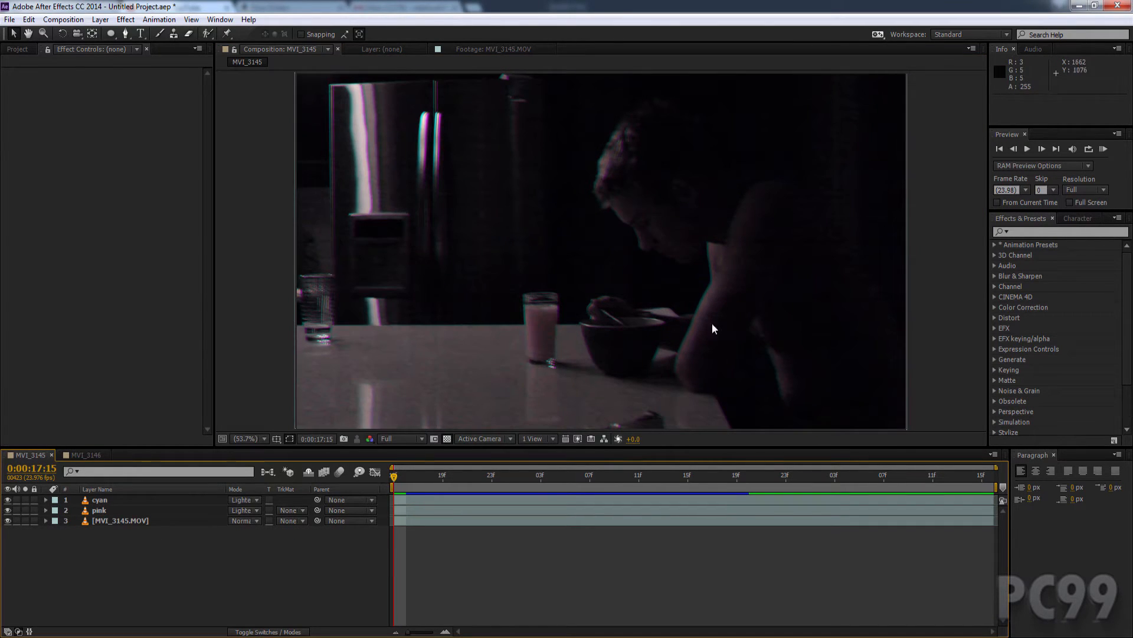
mouse_move(958, 300)
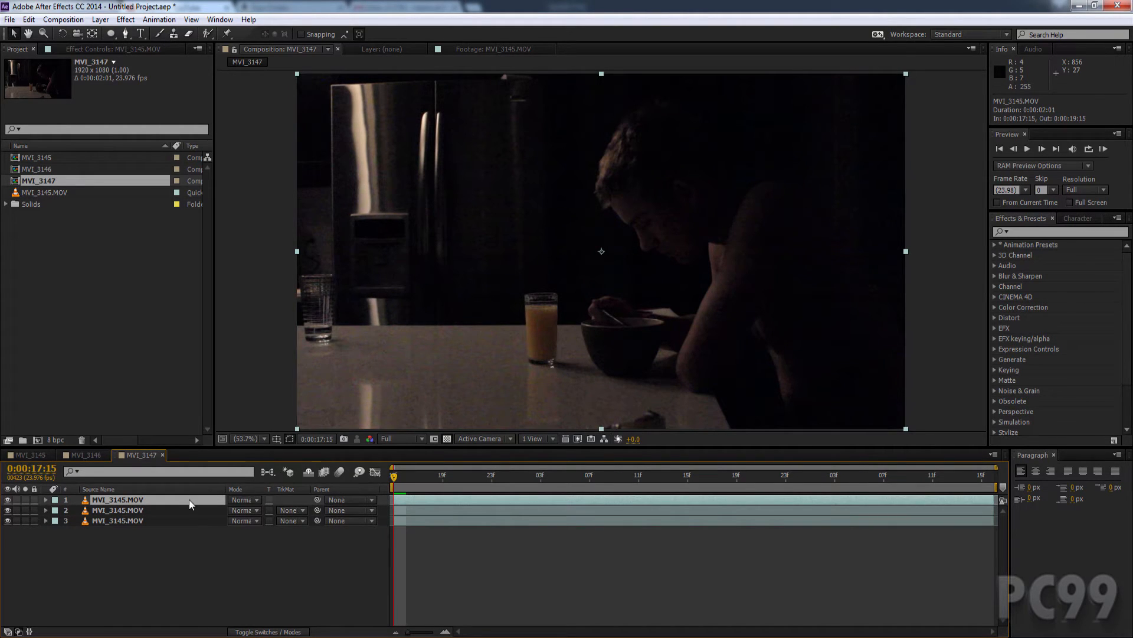
mouse_move(157, 500)
text(pink)
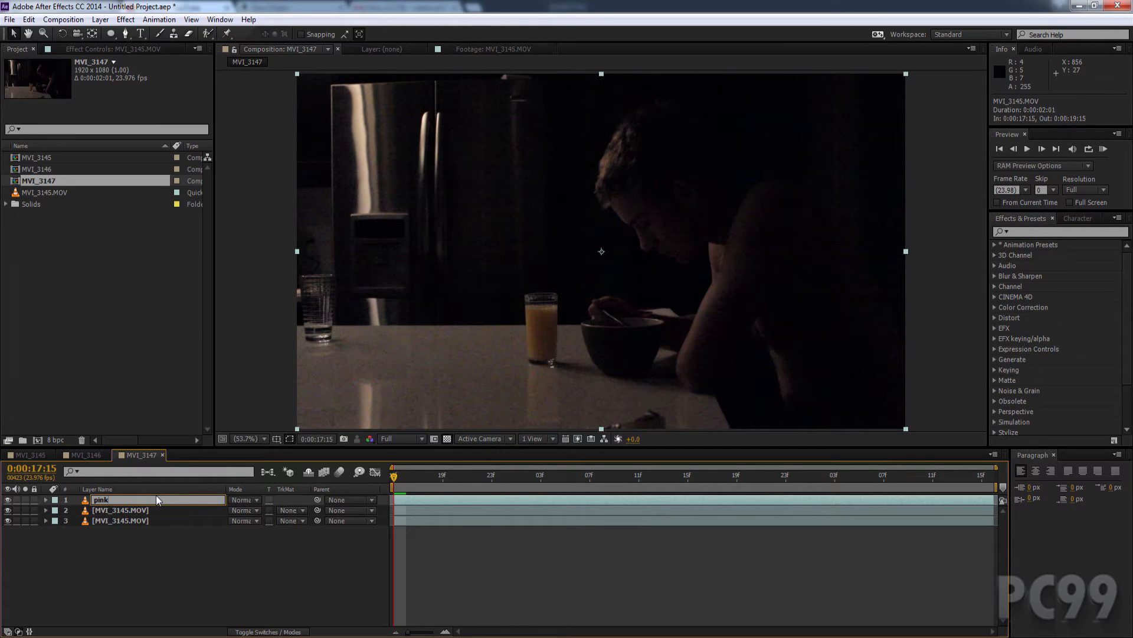
- Rename the second footage copy to 'cyan' and select the pink layer
click(119, 510)
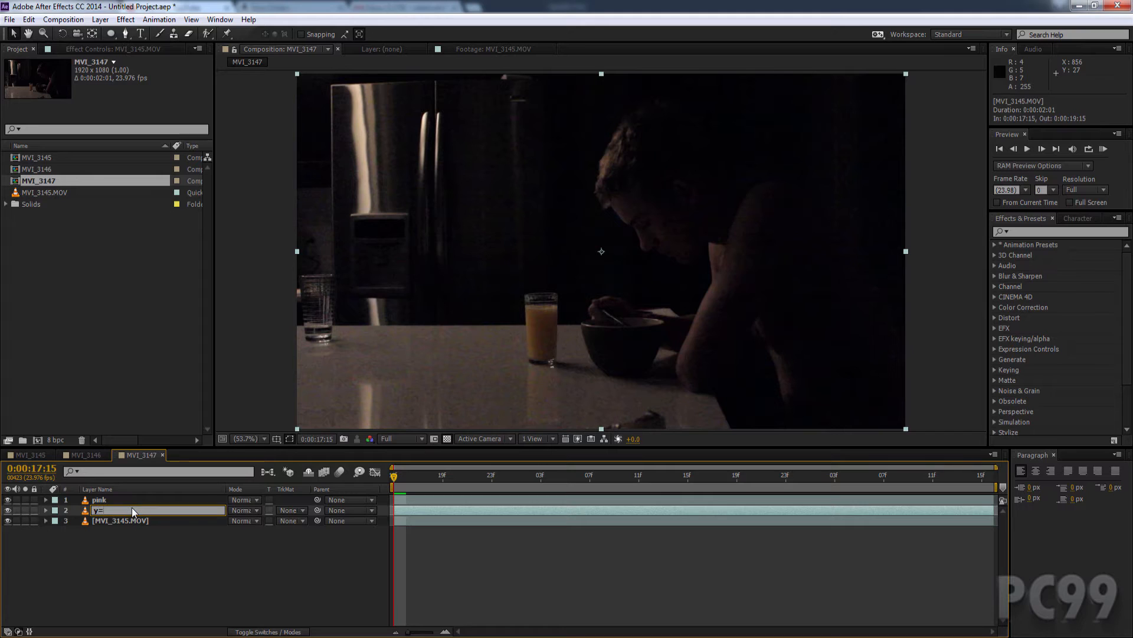
text(cyan)
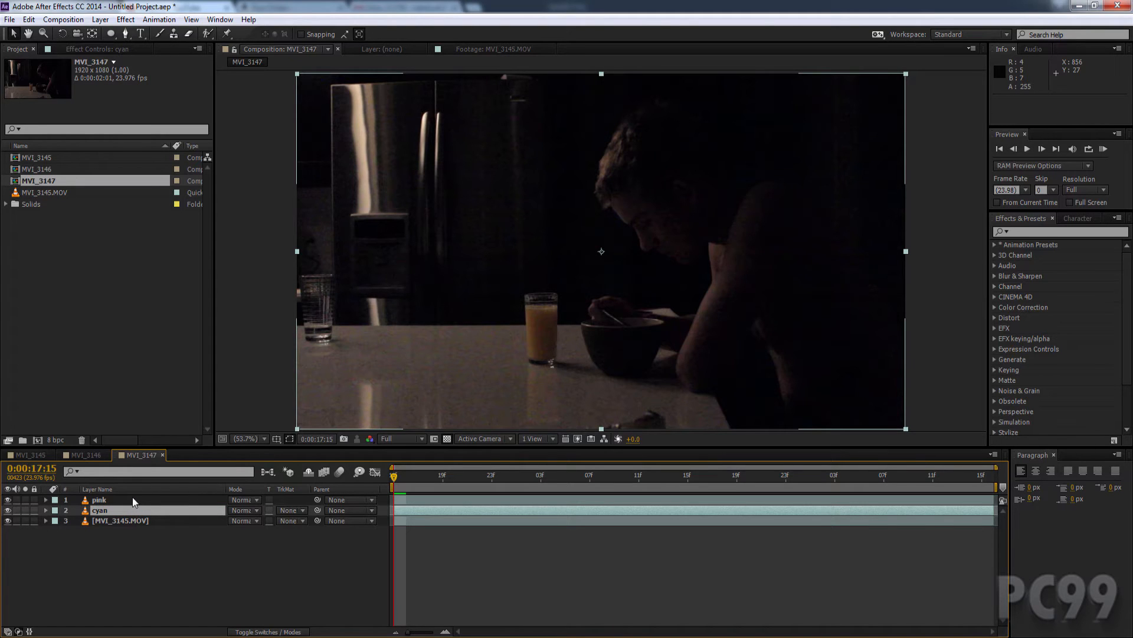
click(100, 500)
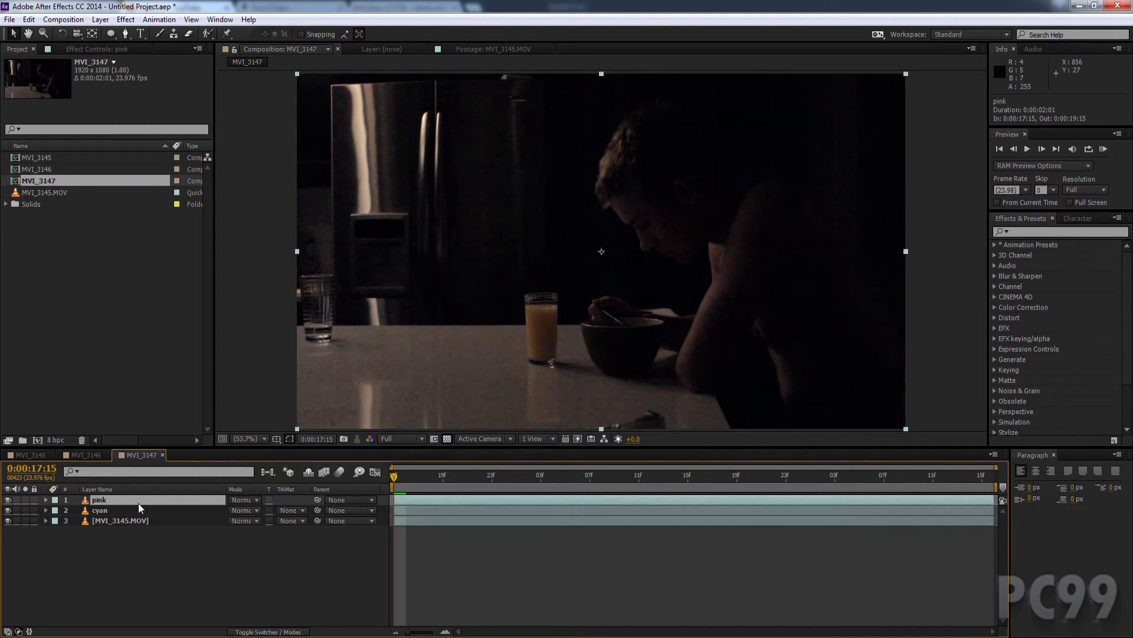
click(124, 19)
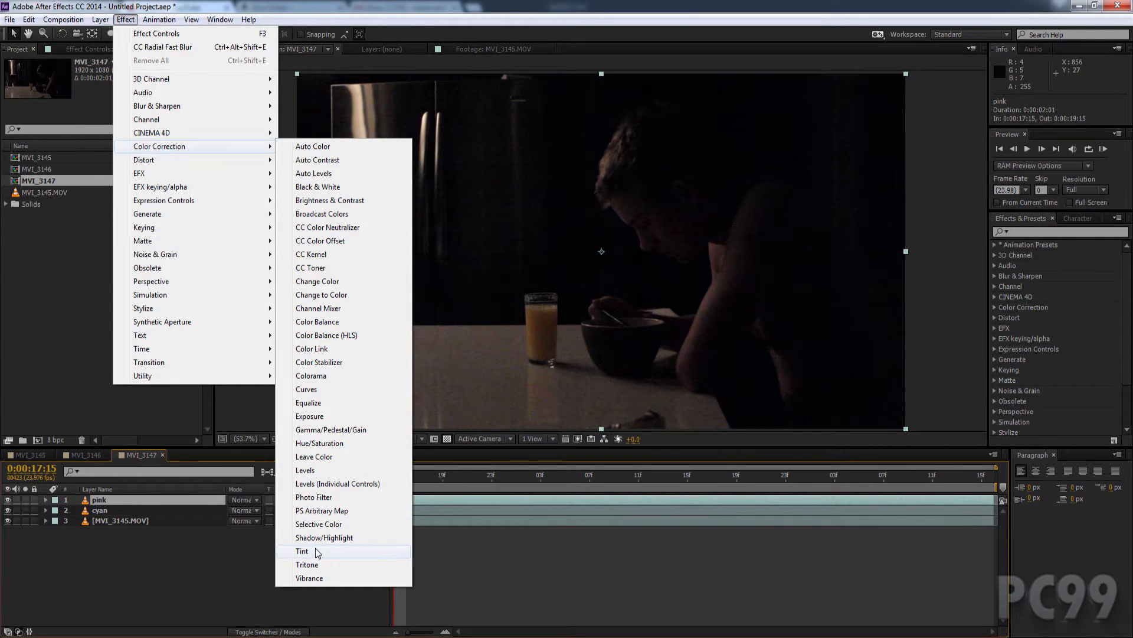
- Add a Tint effect to pink mapping white to magenta (FF00FF, G = 0)
click(302, 552)
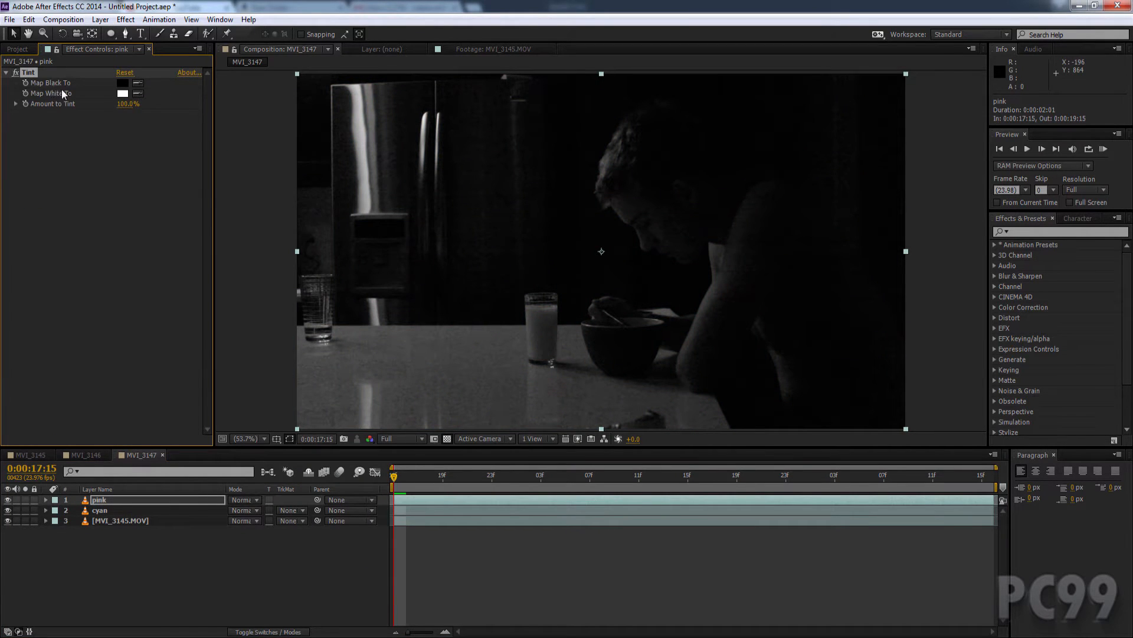
click(123, 93)
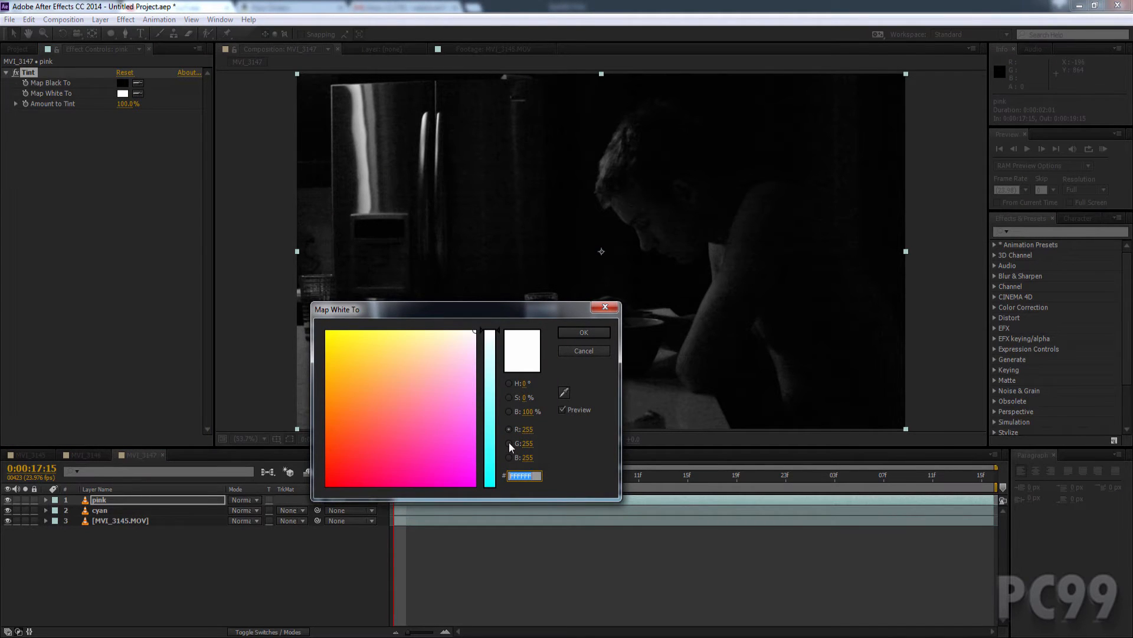
click(510, 442)
text(0)
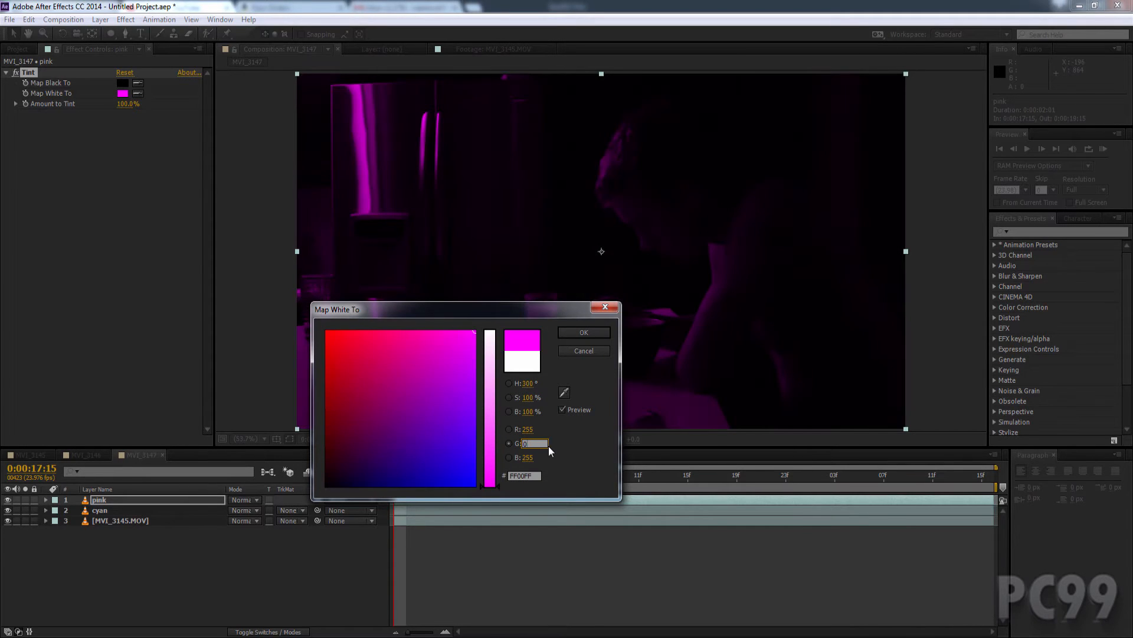
click(582, 332)
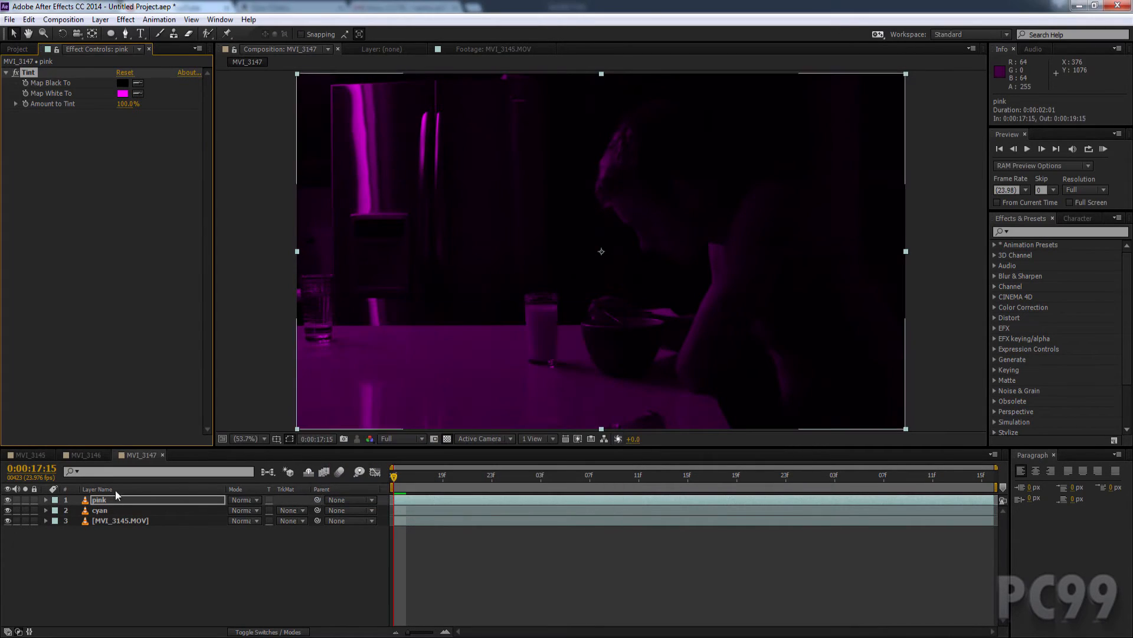
- Add a Tint effect to cyan mapping white to pure cyan (00FFFF, R = 0), then select both layers
click(124, 20)
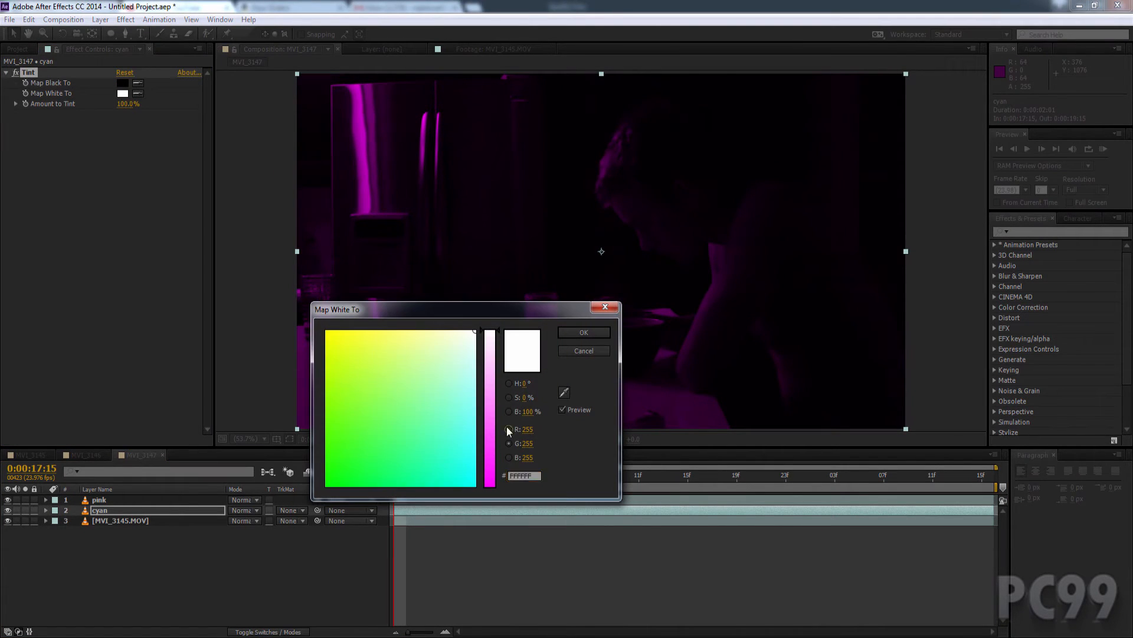
click(510, 429)
text(0)
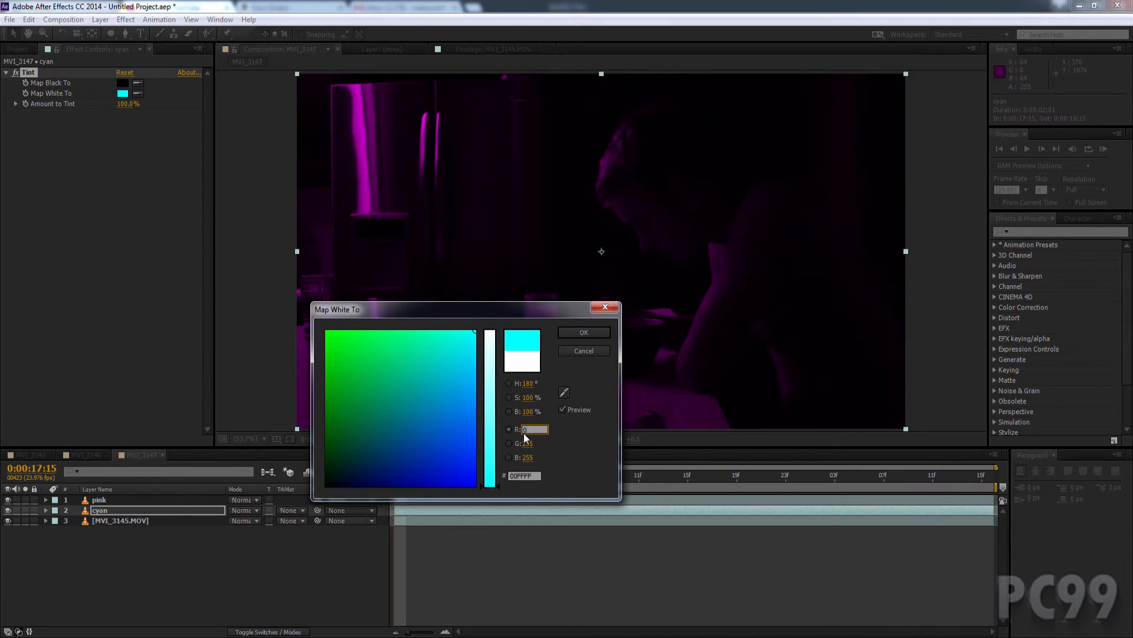
click(582, 332)
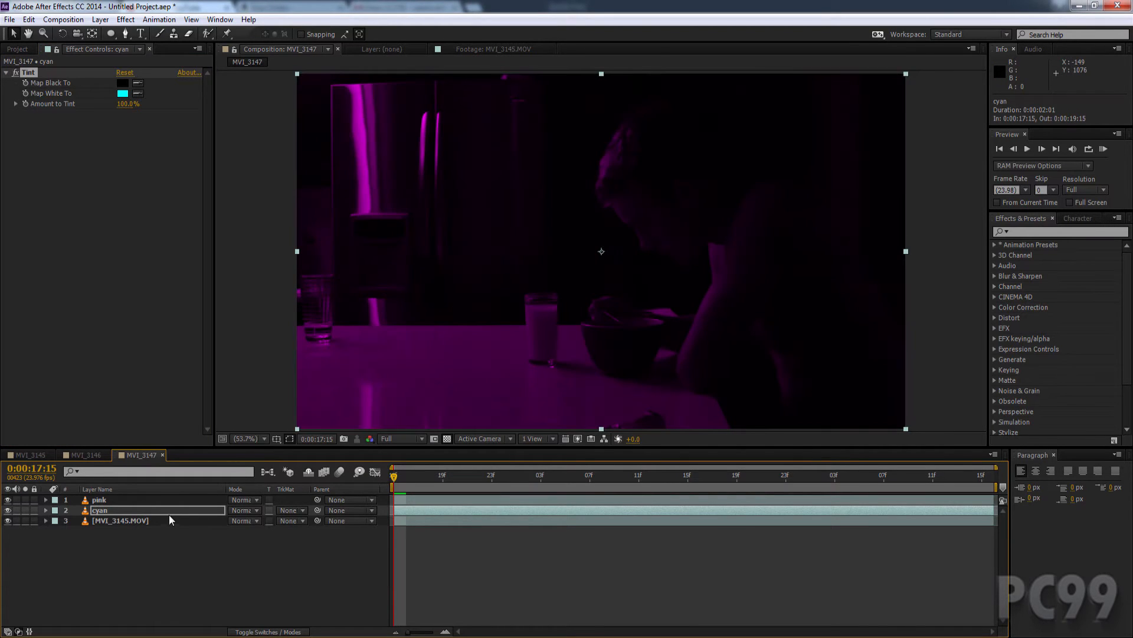
click(98, 499)
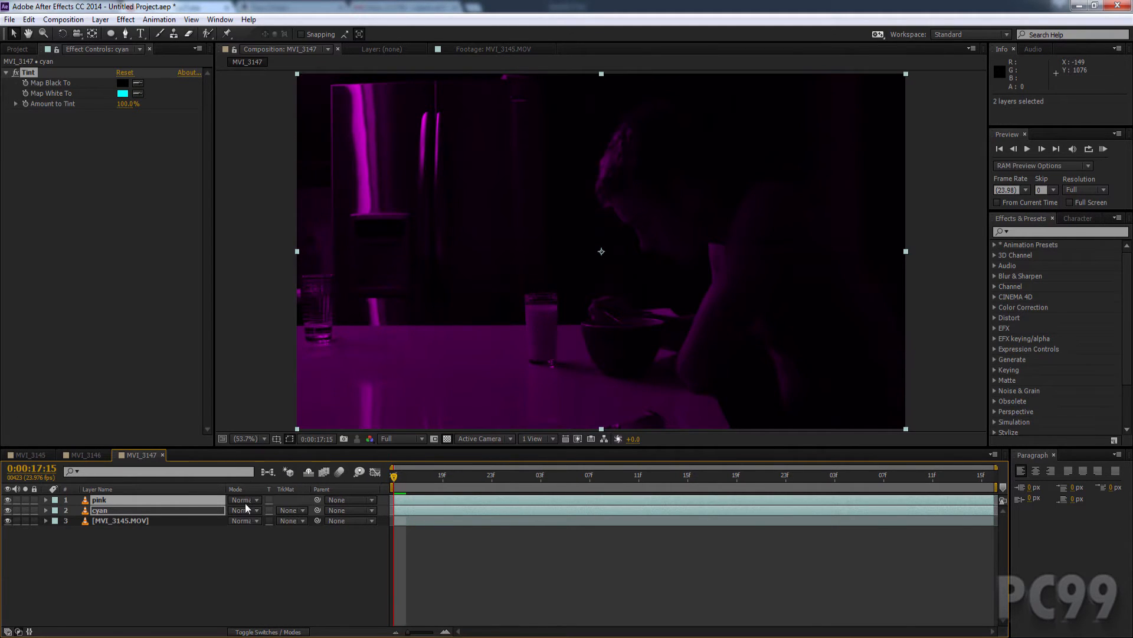
- Set both pink and cyan layers to the Lighten blend mode
click(244, 500)
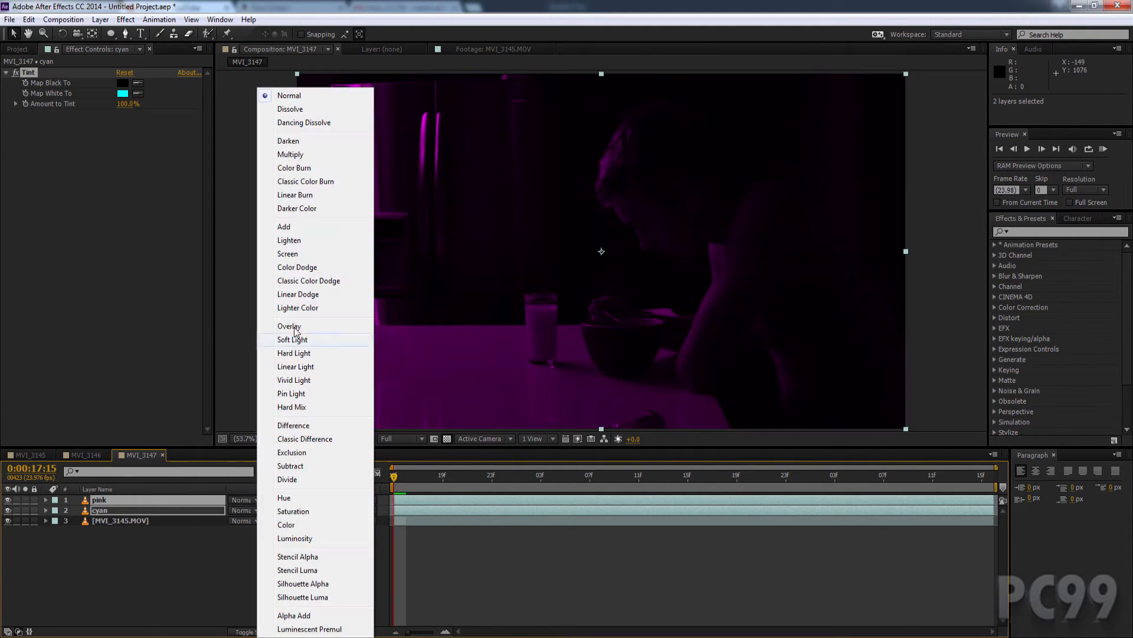
click(288, 240)
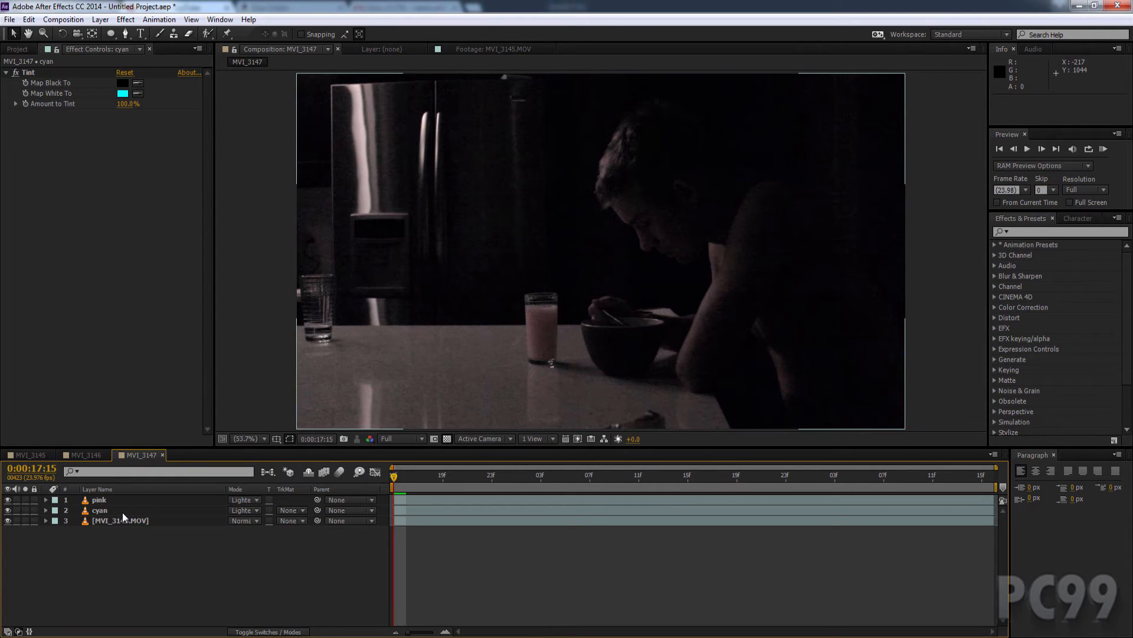
- Nudge the pink layer right to Position 974,542
click(100, 500)
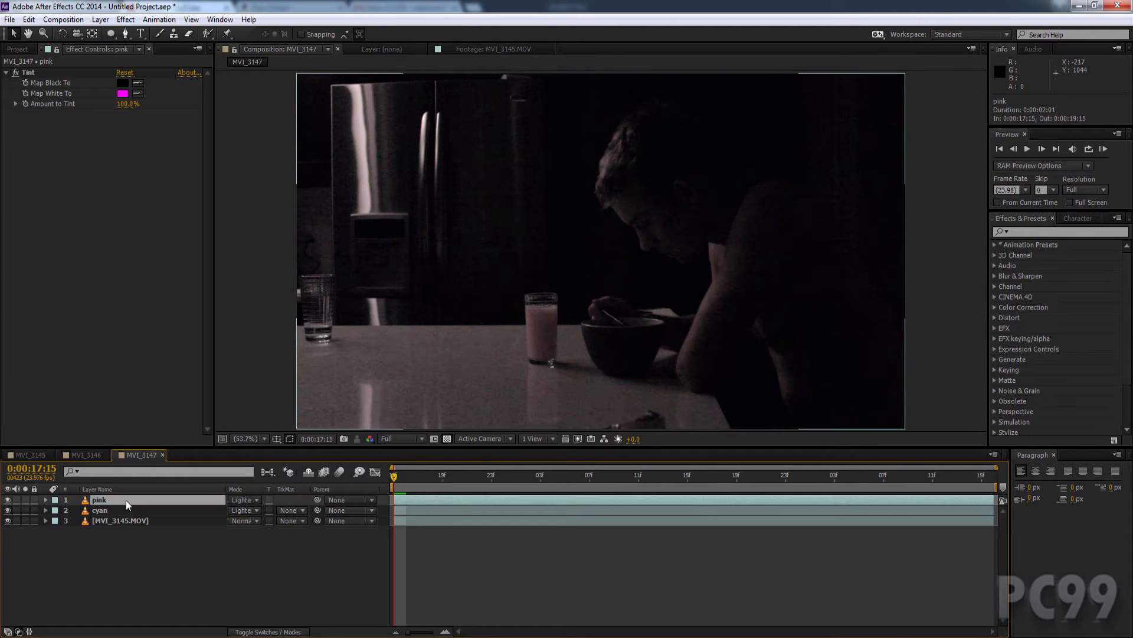
click(99, 499)
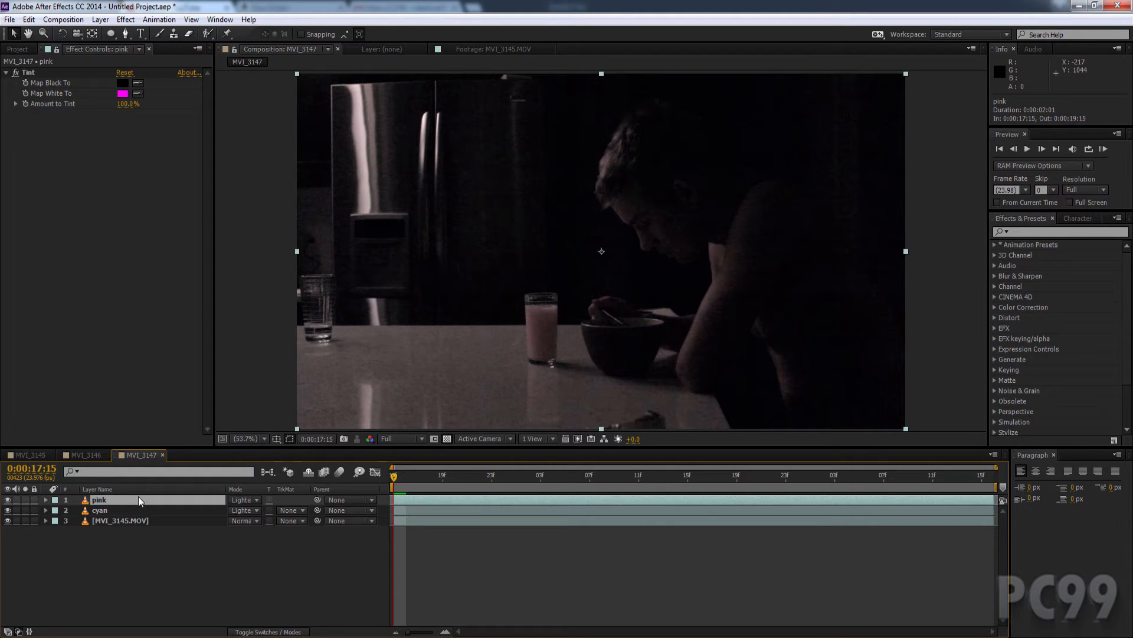
double_click(99, 499)
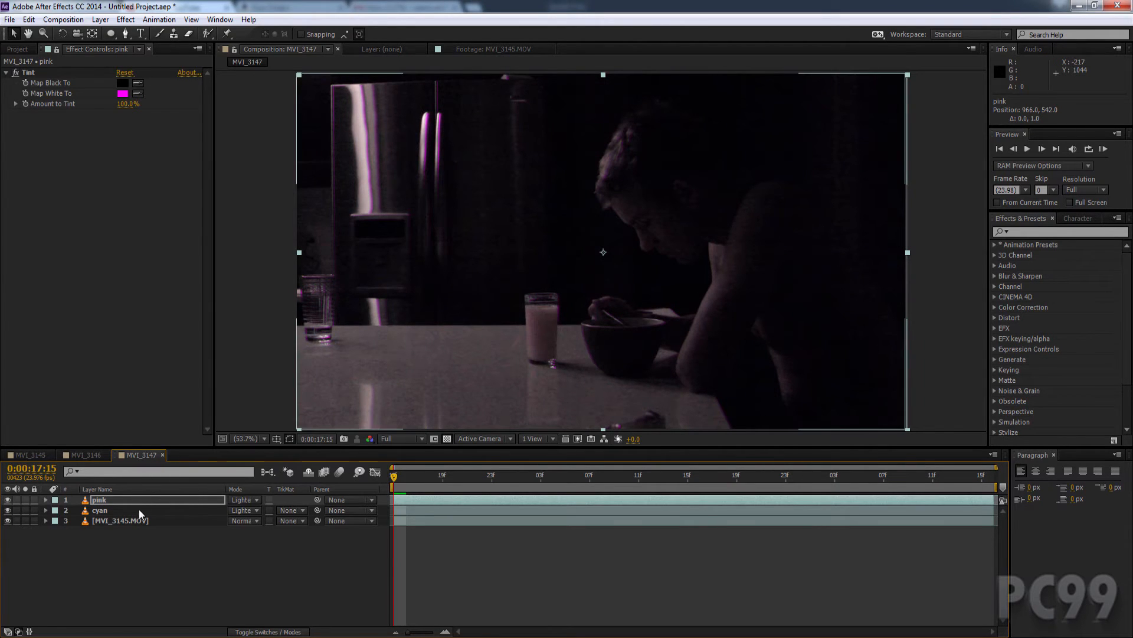
click(99, 510)
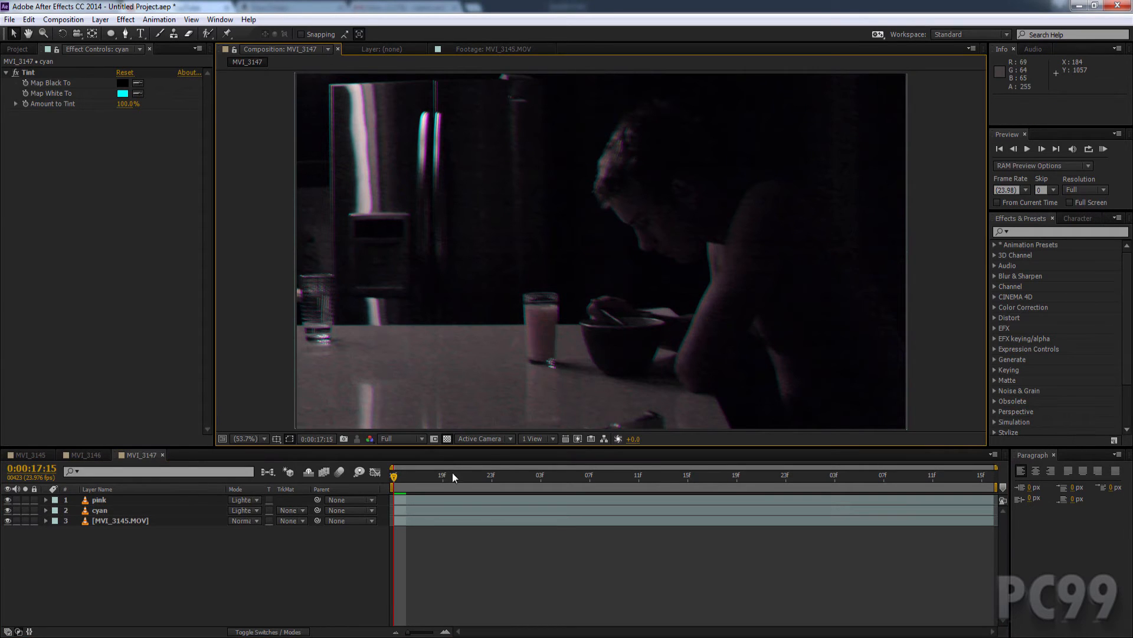
- Nudge the cyan layer left to Position 948,538 and scrub frames to check the fringes
click(723, 475)
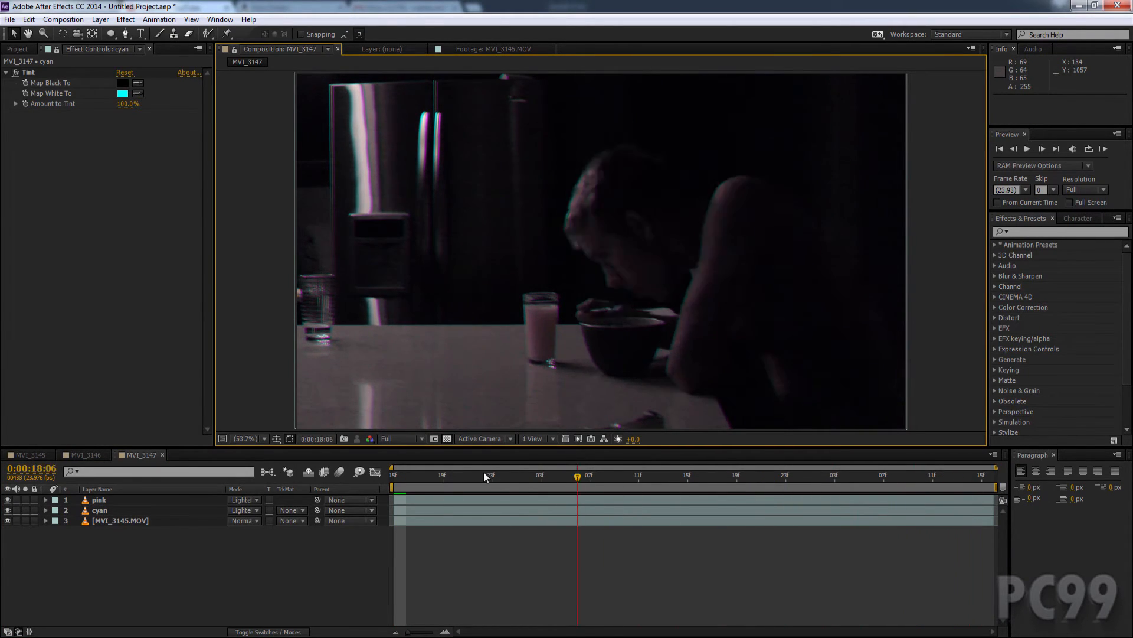
click(99, 499)
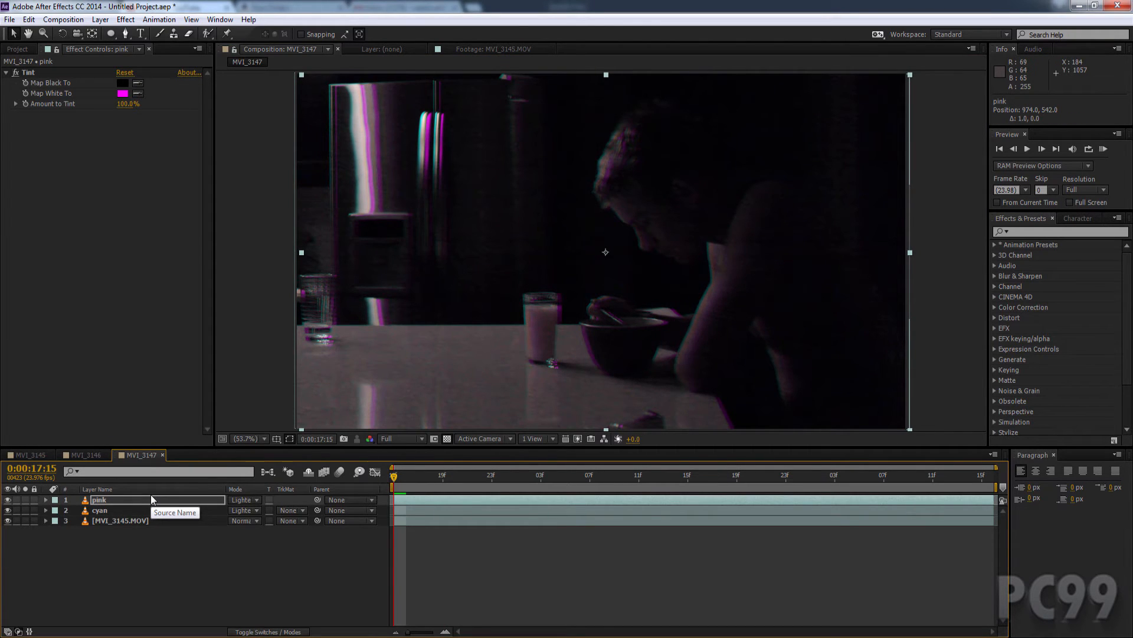
click(99, 510)
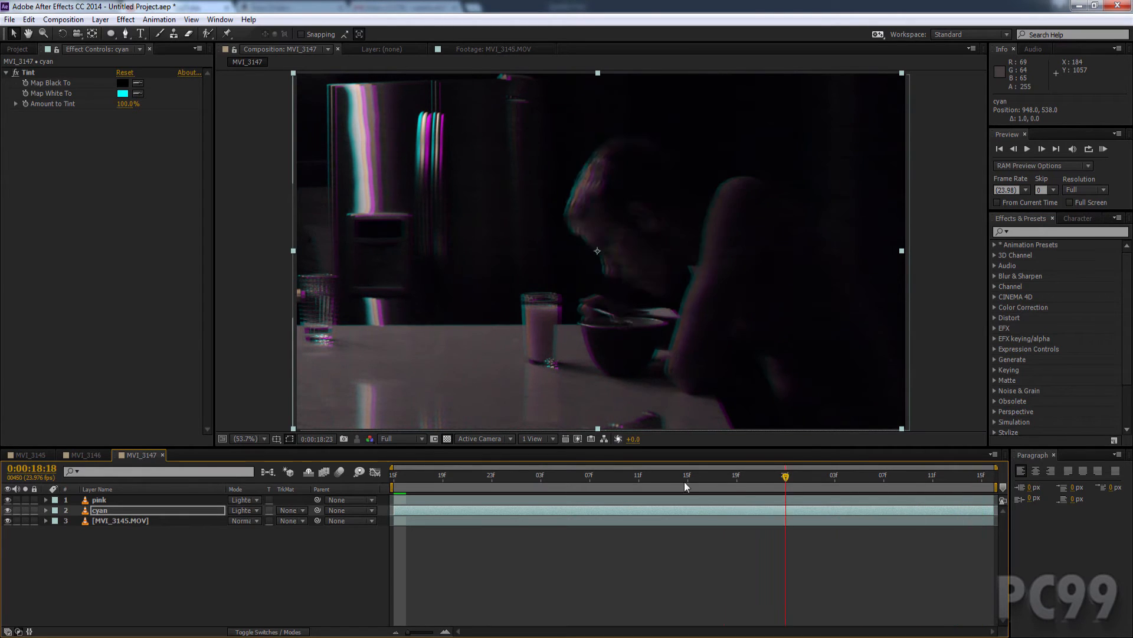
click(406, 474)
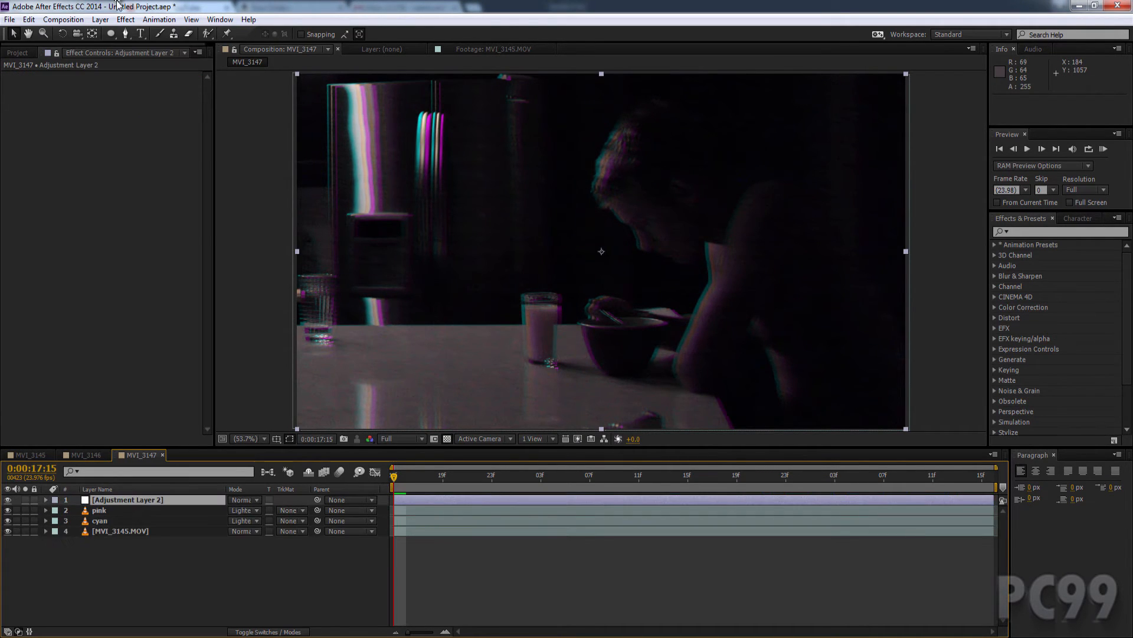
- Apply CC Radial Fast Blur with Amount 70 to Adjustment Layer 2
click(100, 20)
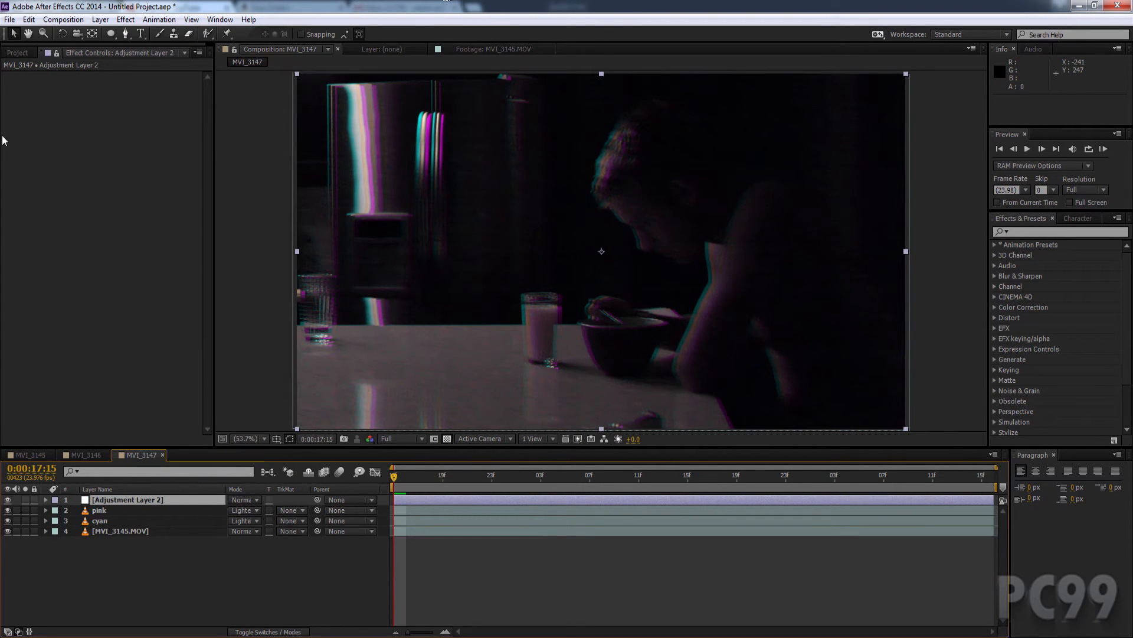
click(125, 19)
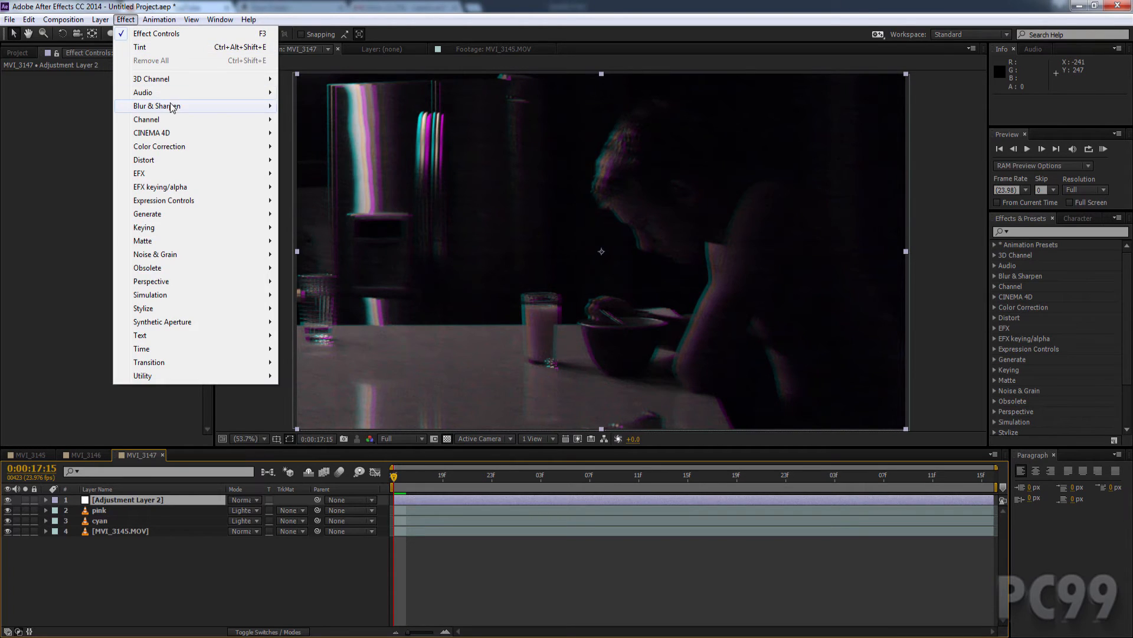
mouse_move(156, 105)
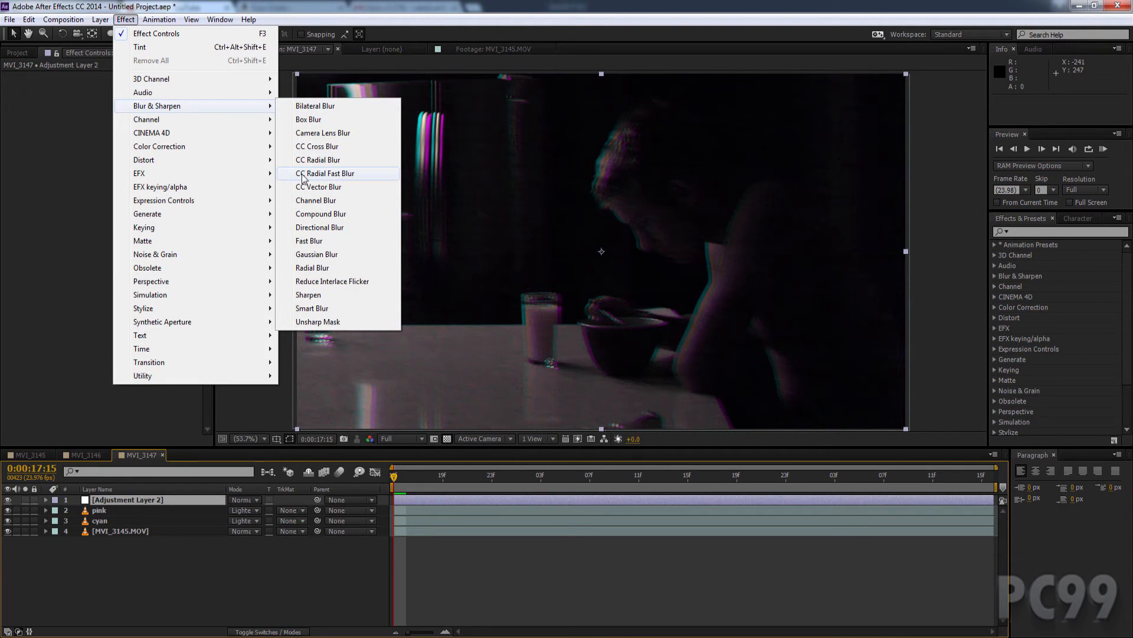
click(326, 172)
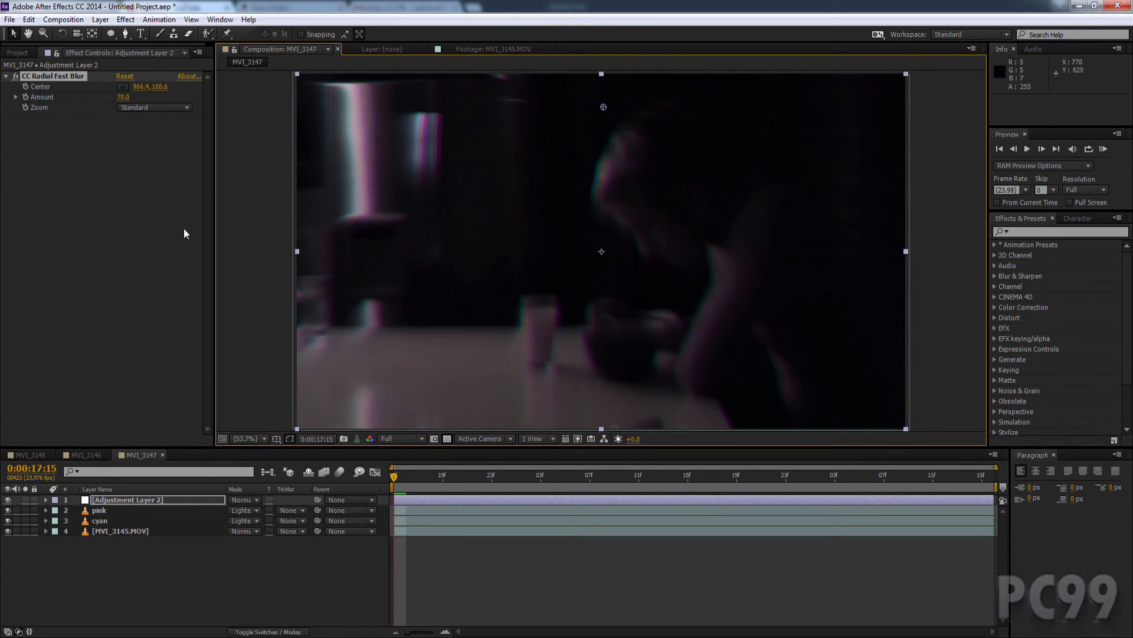
mouse_move(86, 403)
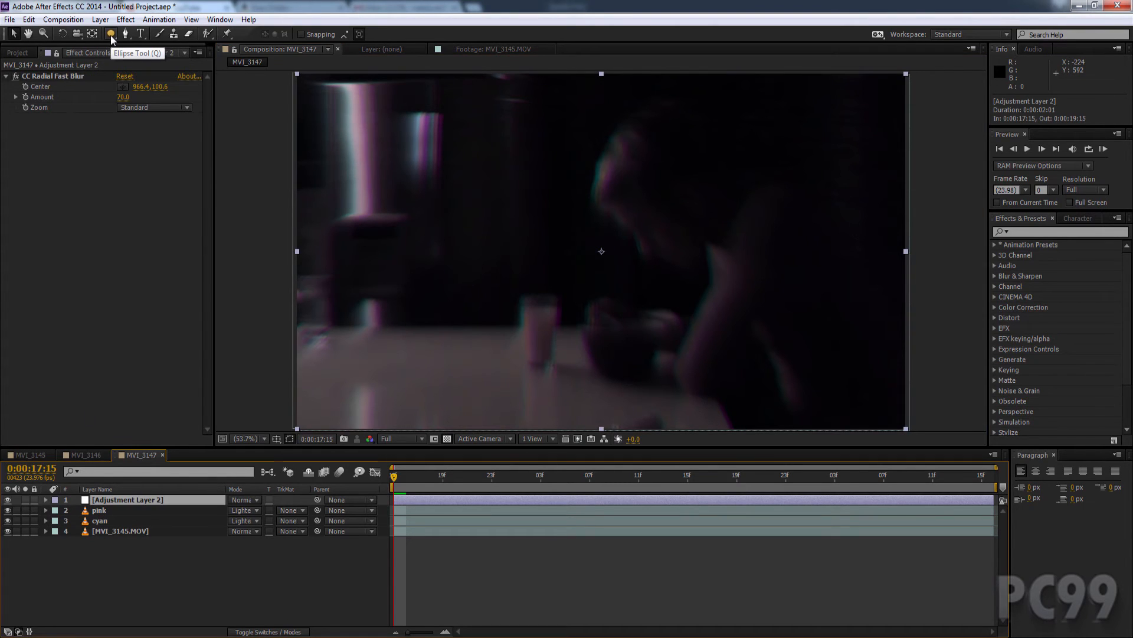
- Draw an elliptical Subtract mask on the adjustment layer with 300 px feather
click(111, 34)
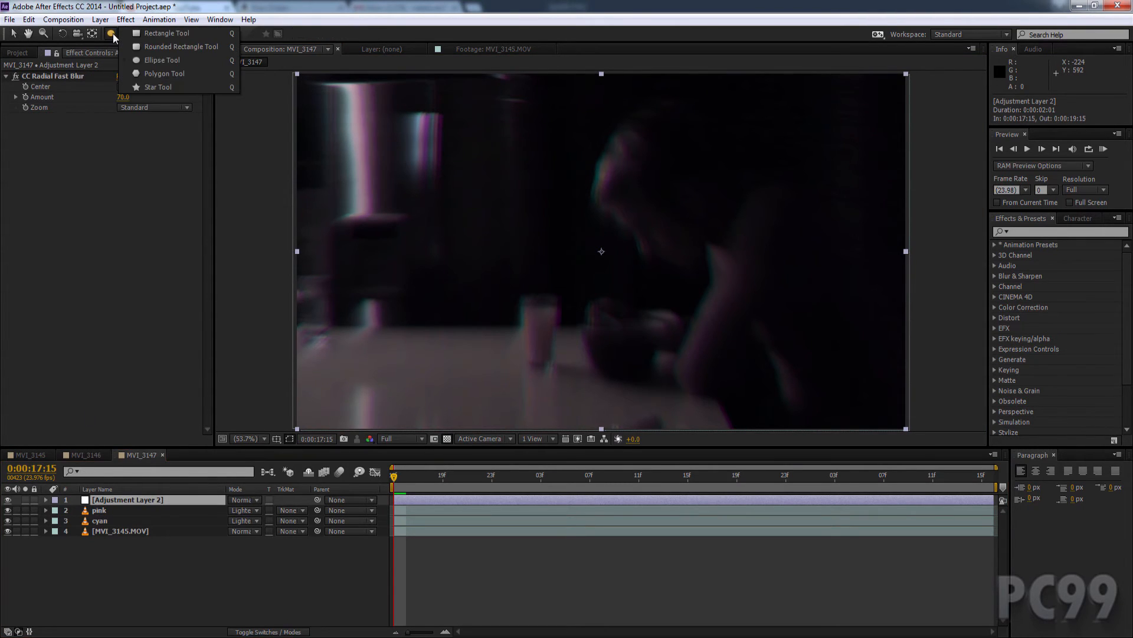
mouse_move(168, 65)
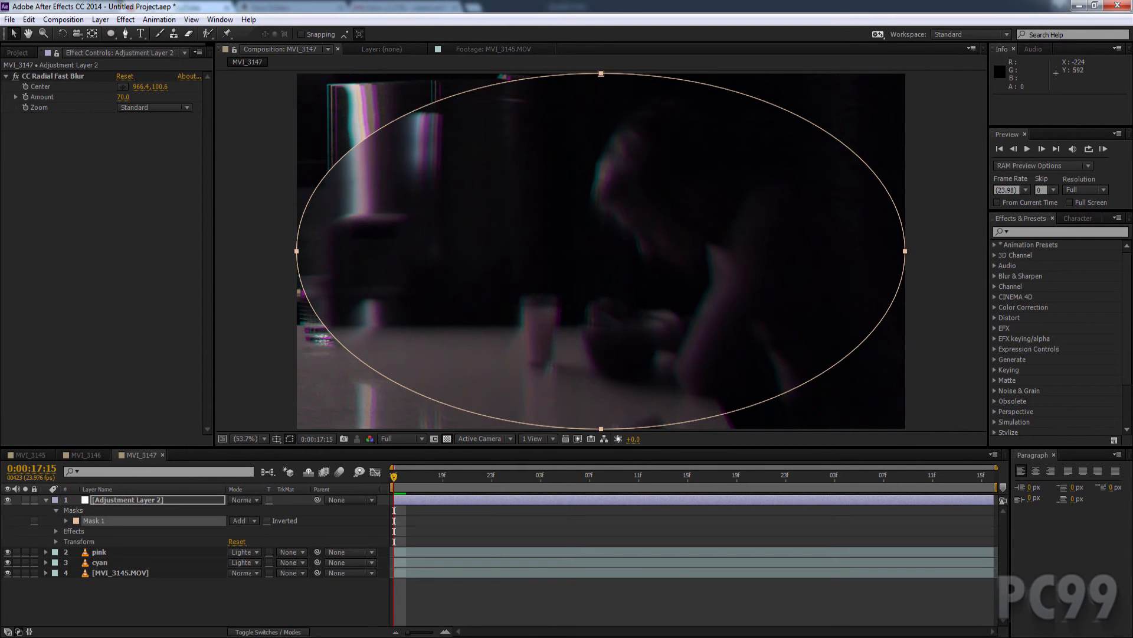
click(244, 520)
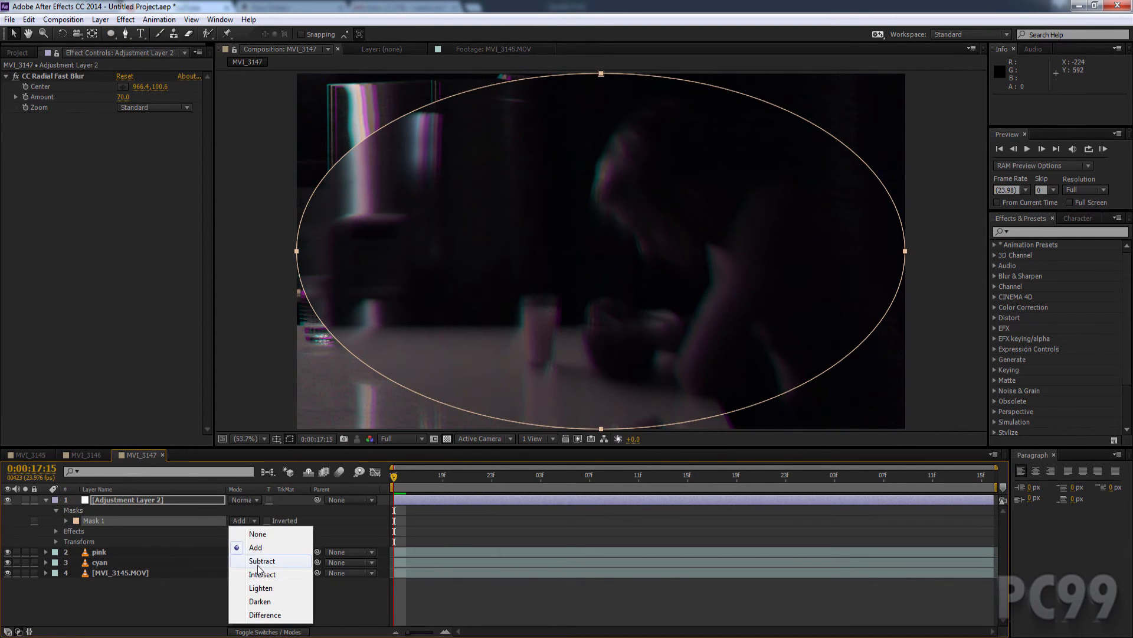
click(262, 560)
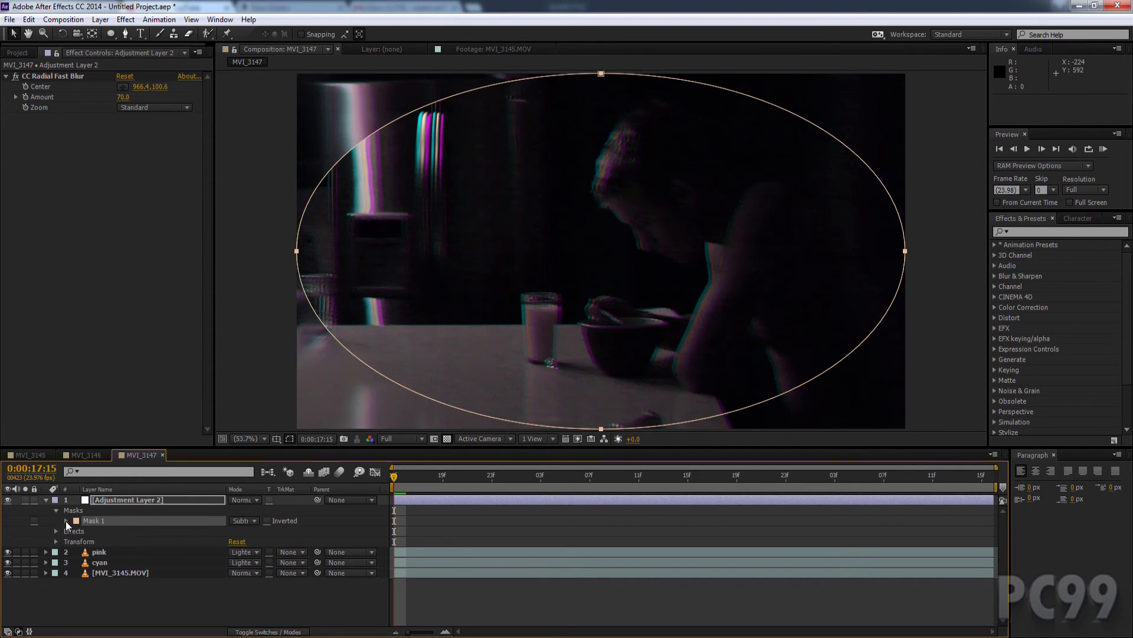
click(57, 520)
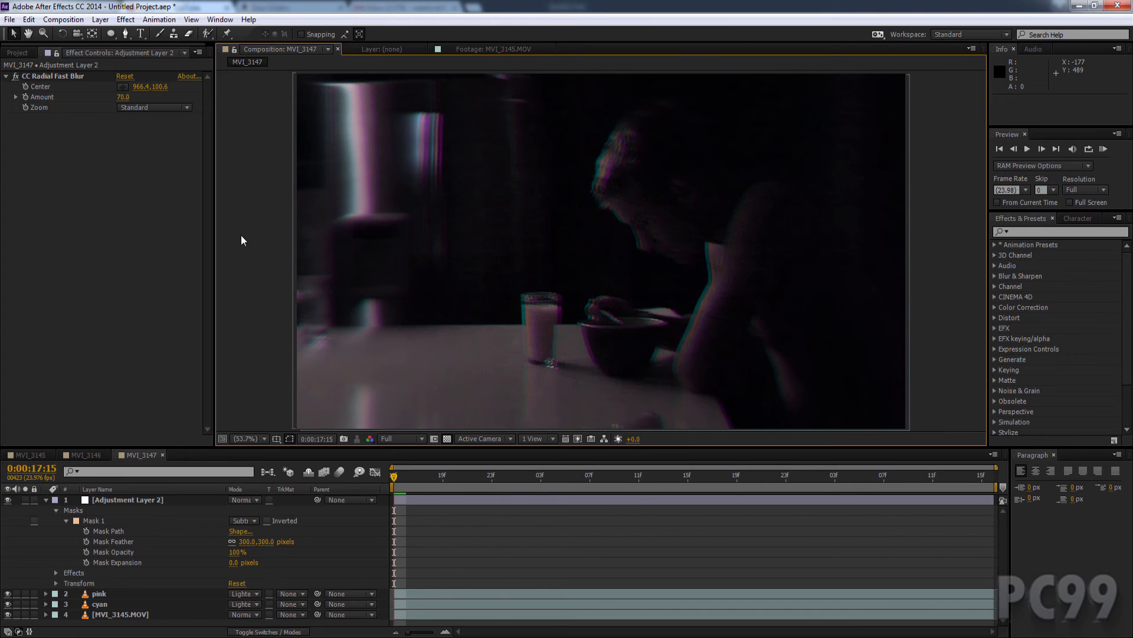
- Copy Mask 1 from the adjustment layer and paste it onto the pink and cyan layers
click(98, 593)
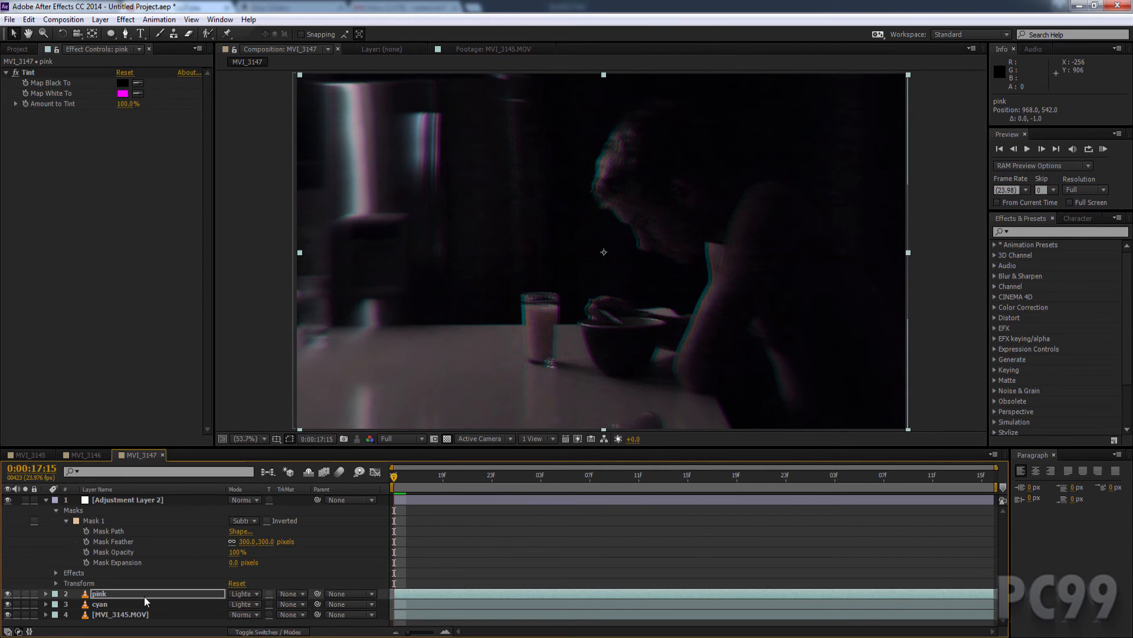
click(100, 604)
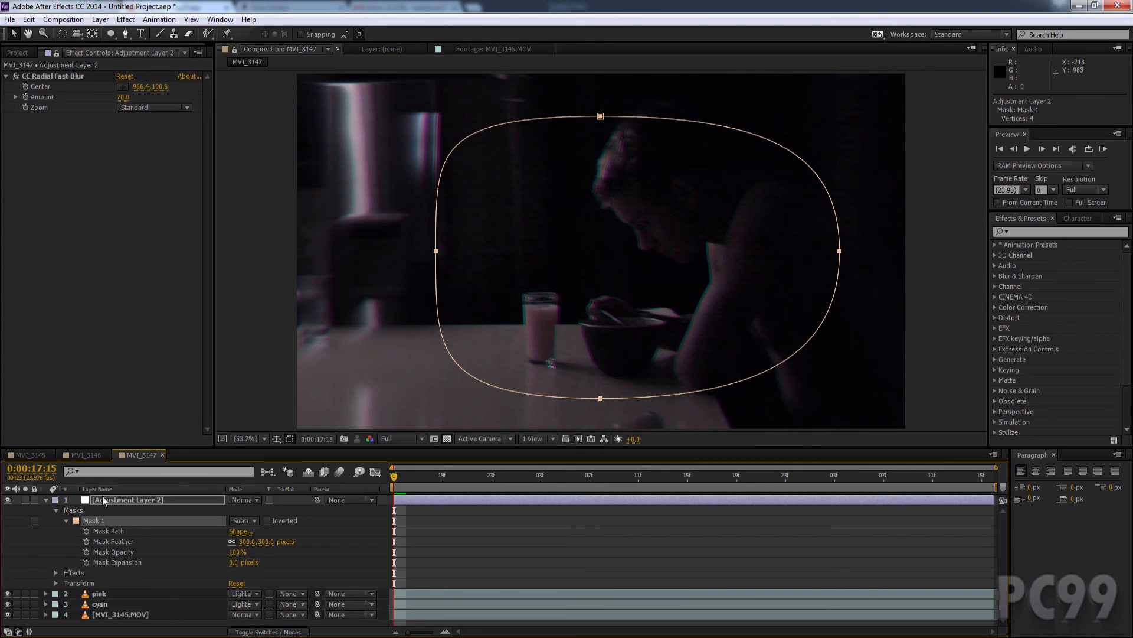
click(45, 500)
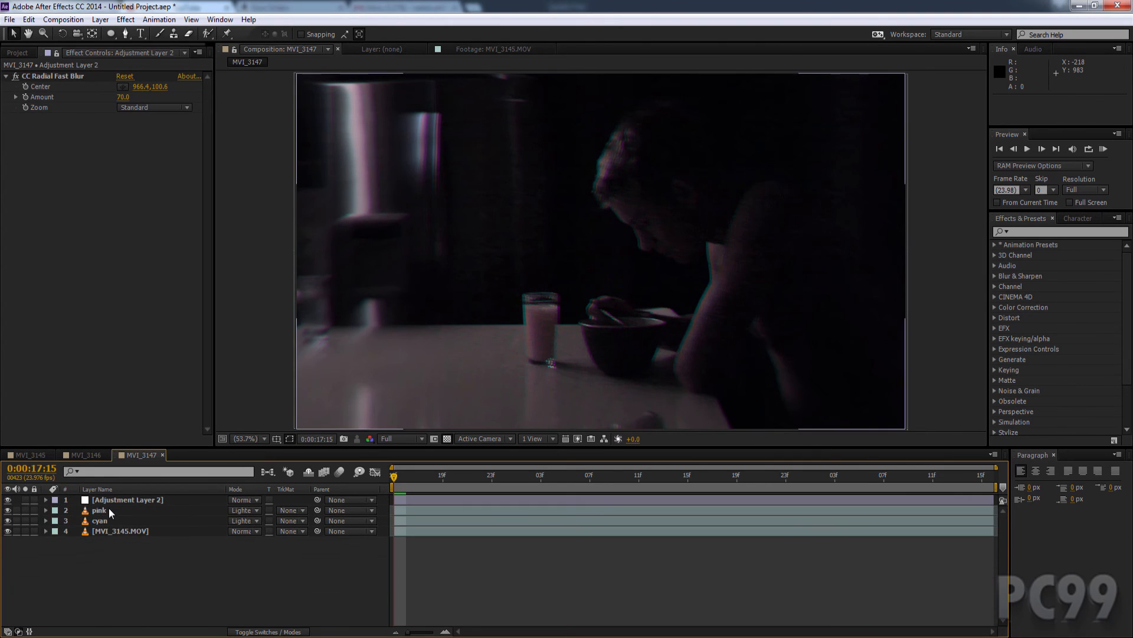
click(99, 510)
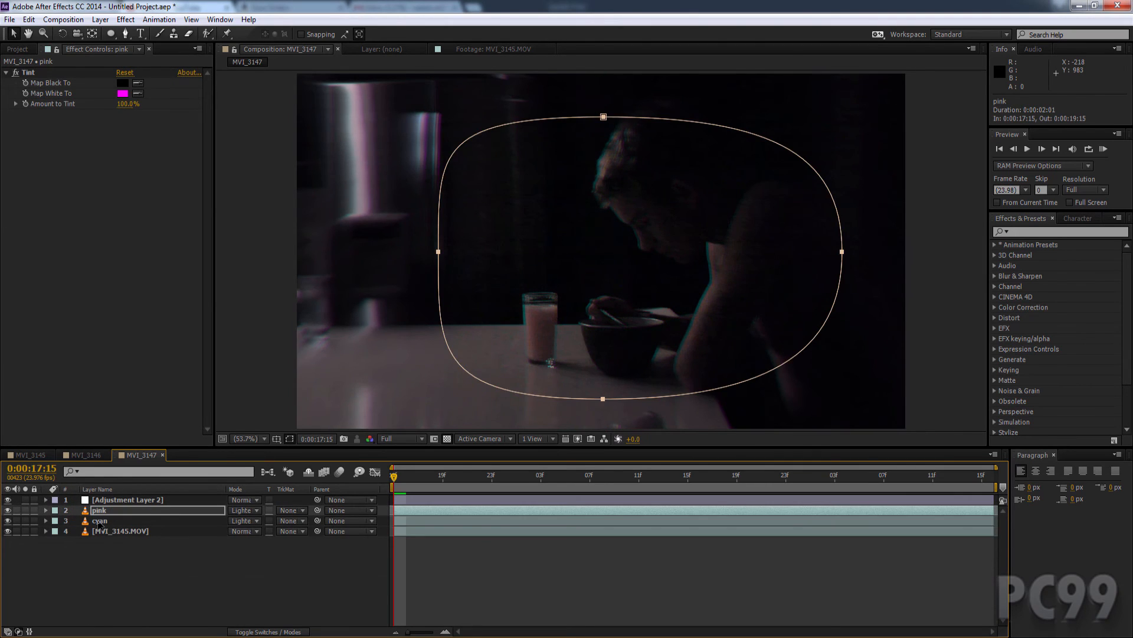
click(99, 521)
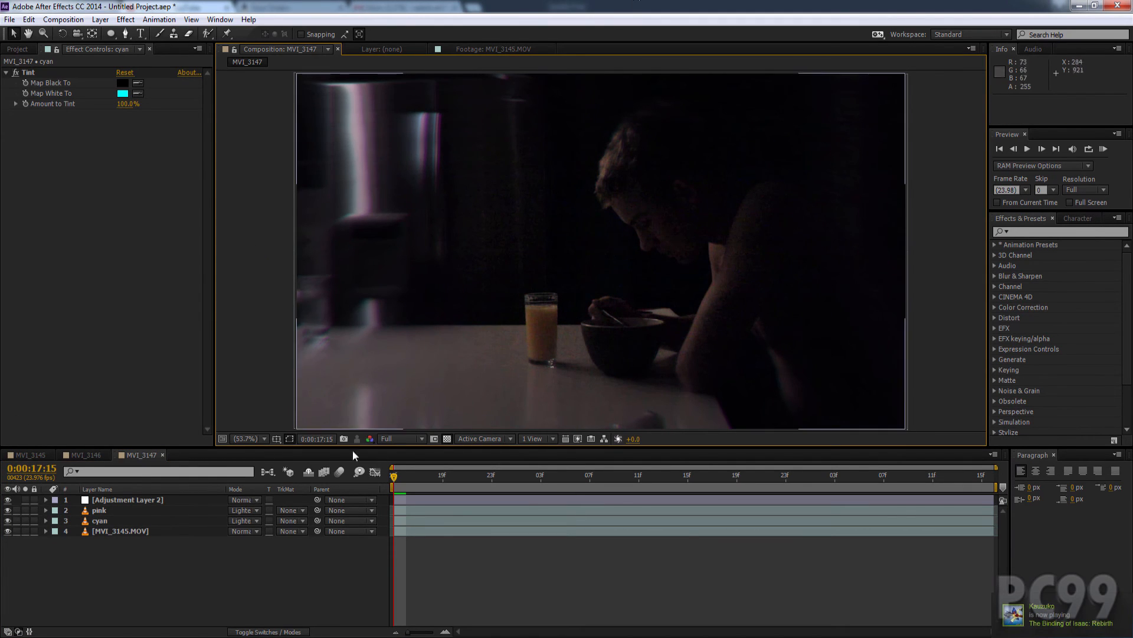
mouse_move(456, 120)
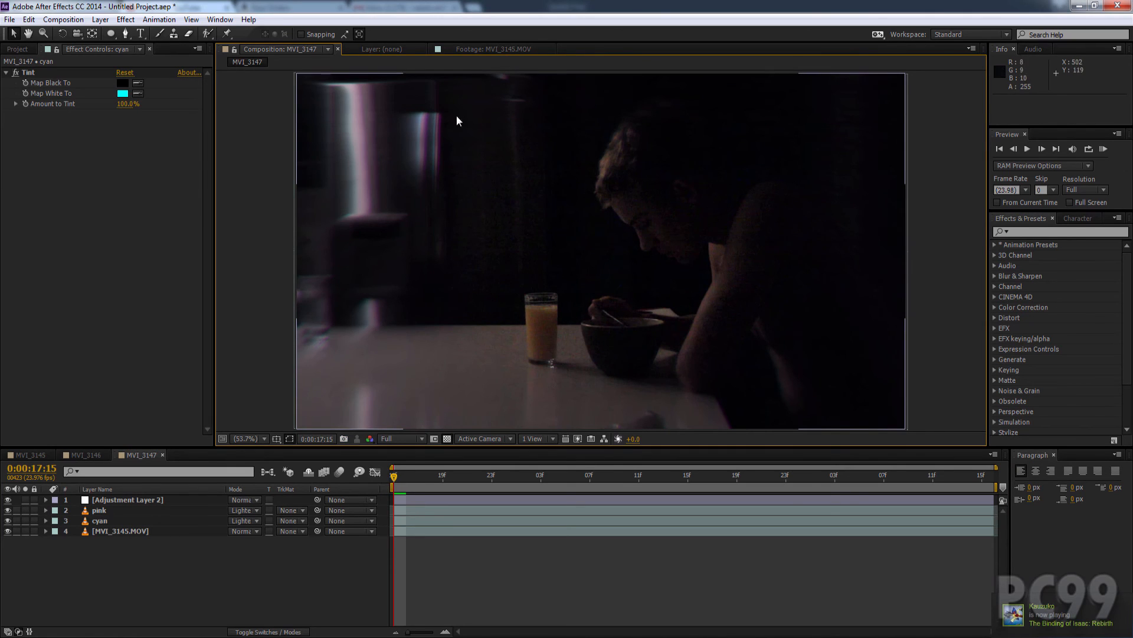
mouse_move(685, 262)
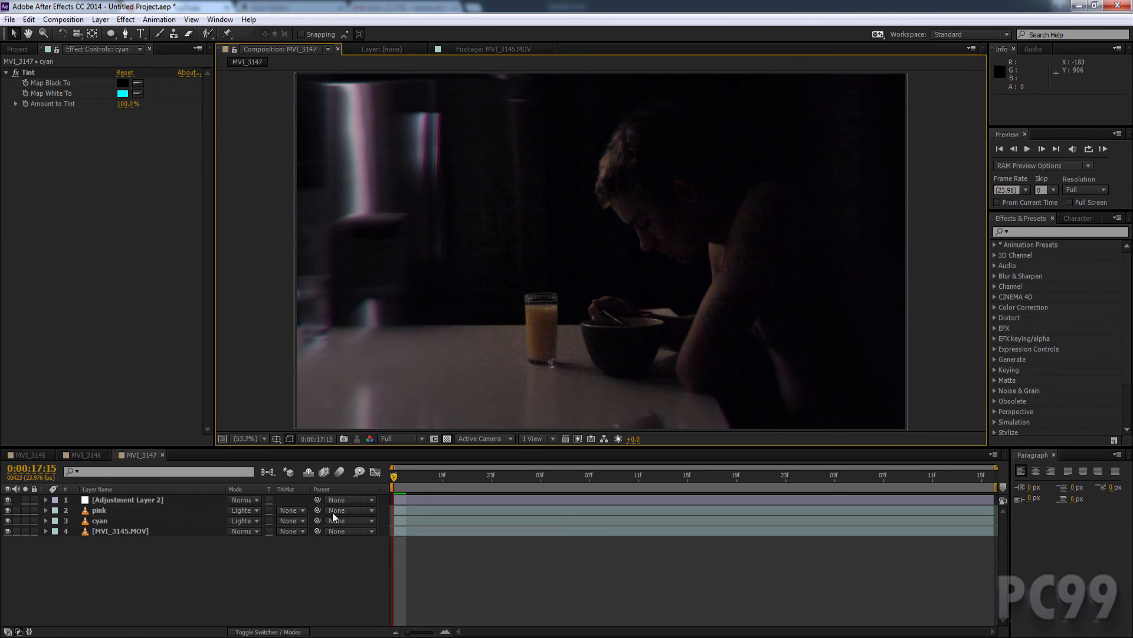
mouse_move(872, 249)
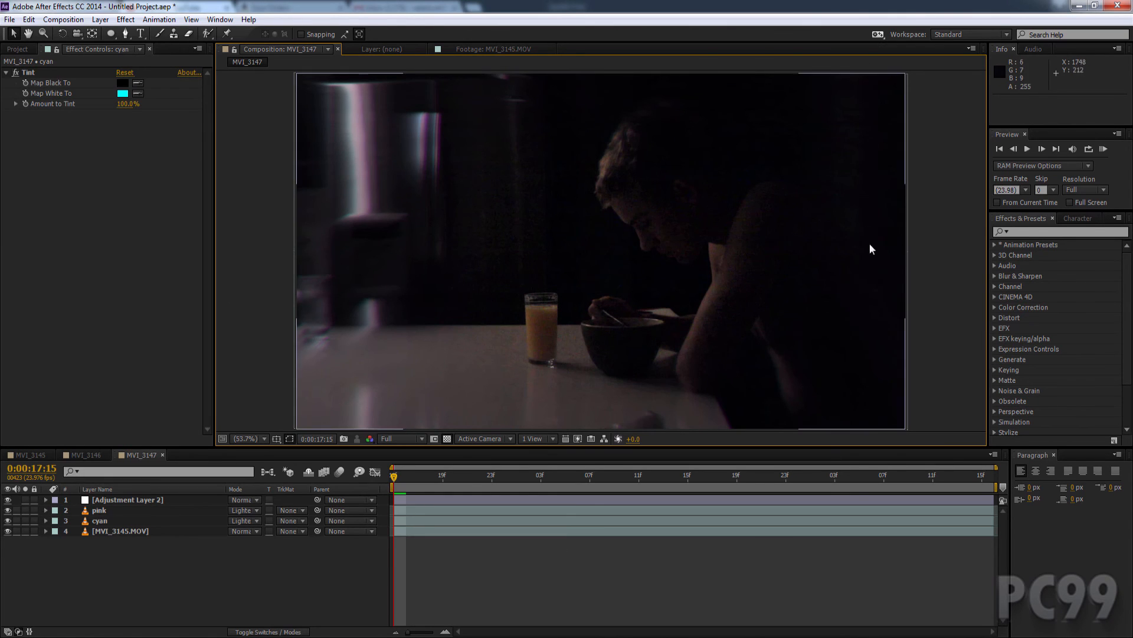
mouse_move(840, 174)
text(blur)
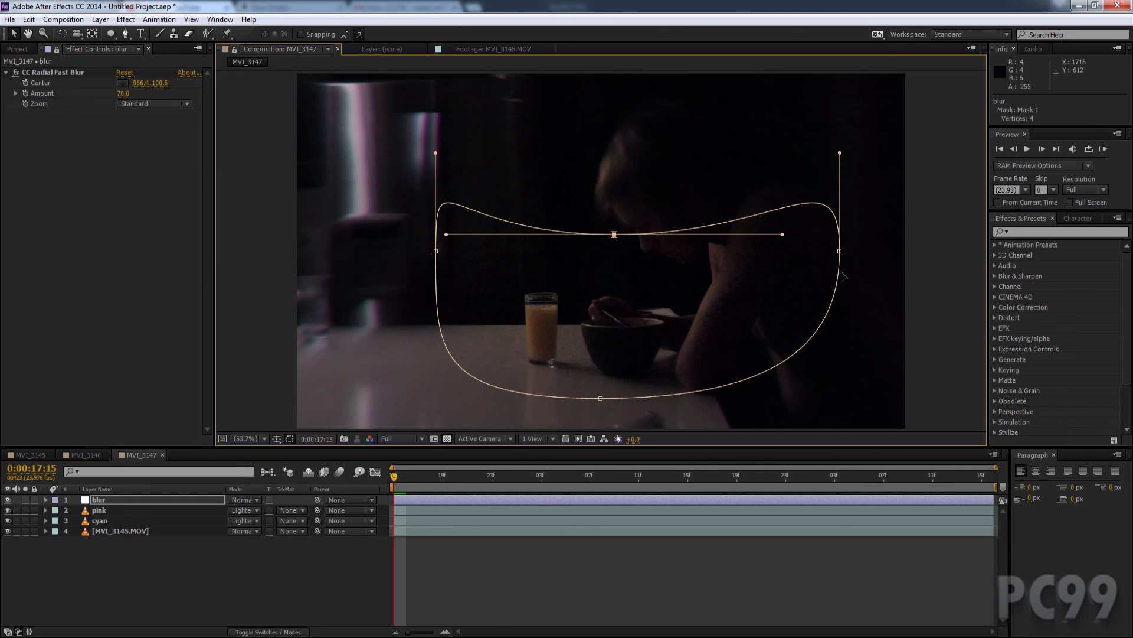
- Drag the mask's top vertex down to flatten the focus mask over the man's head
drag(838, 249, 695, 317)
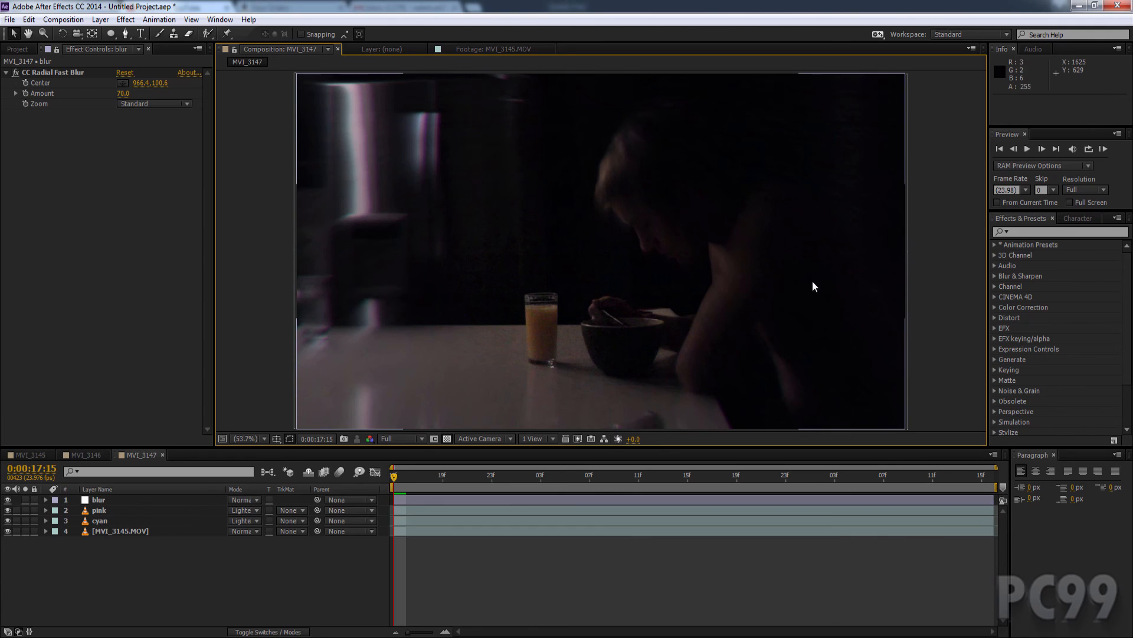
mouse_move(214, 383)
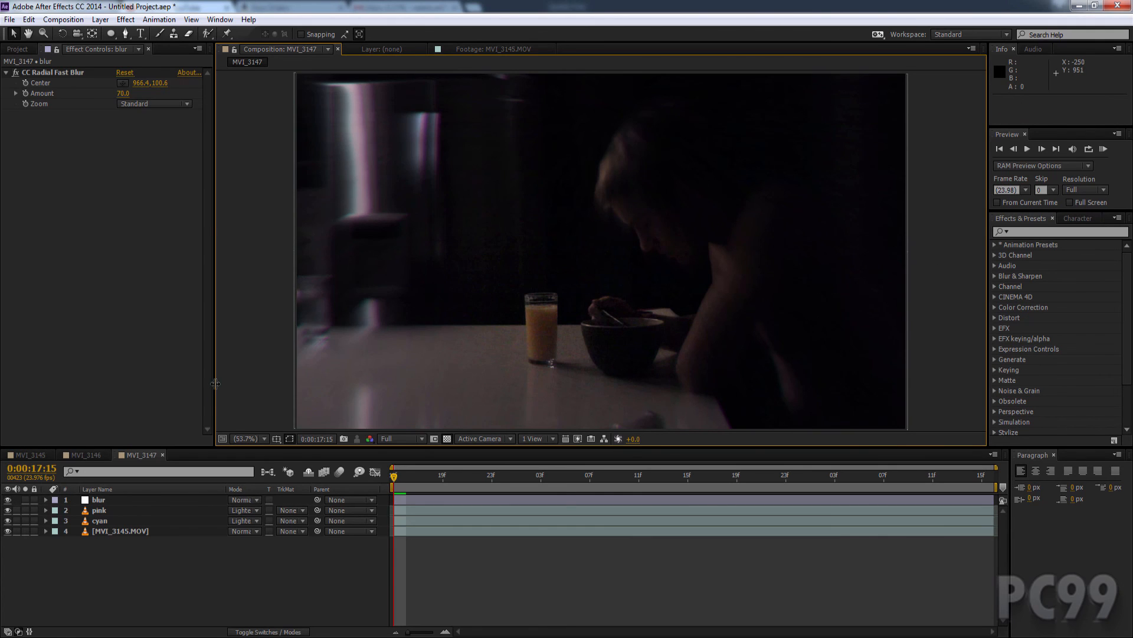
- Remap the pink Tint's white to yellow and the cyan Tint's white to blue
click(99, 510)
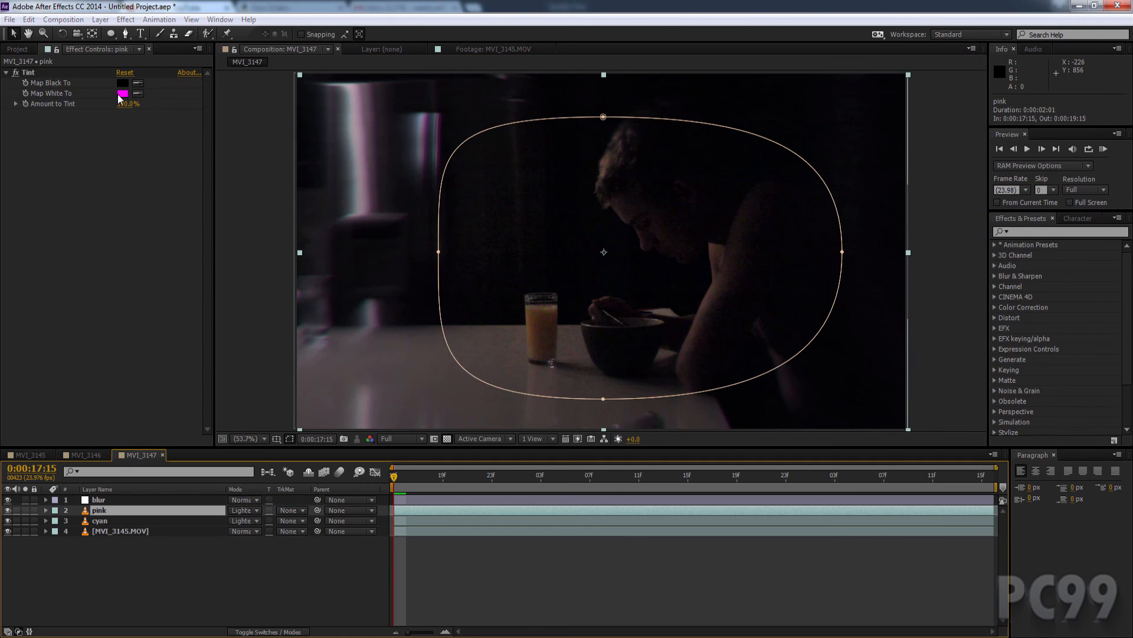
click(123, 92)
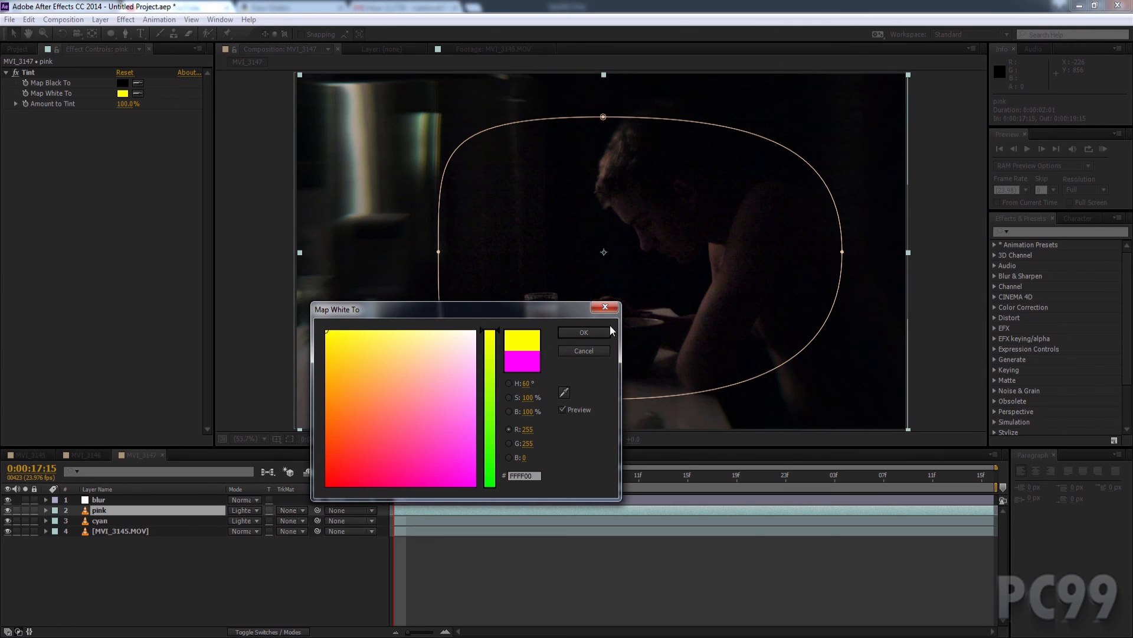
click(583, 332)
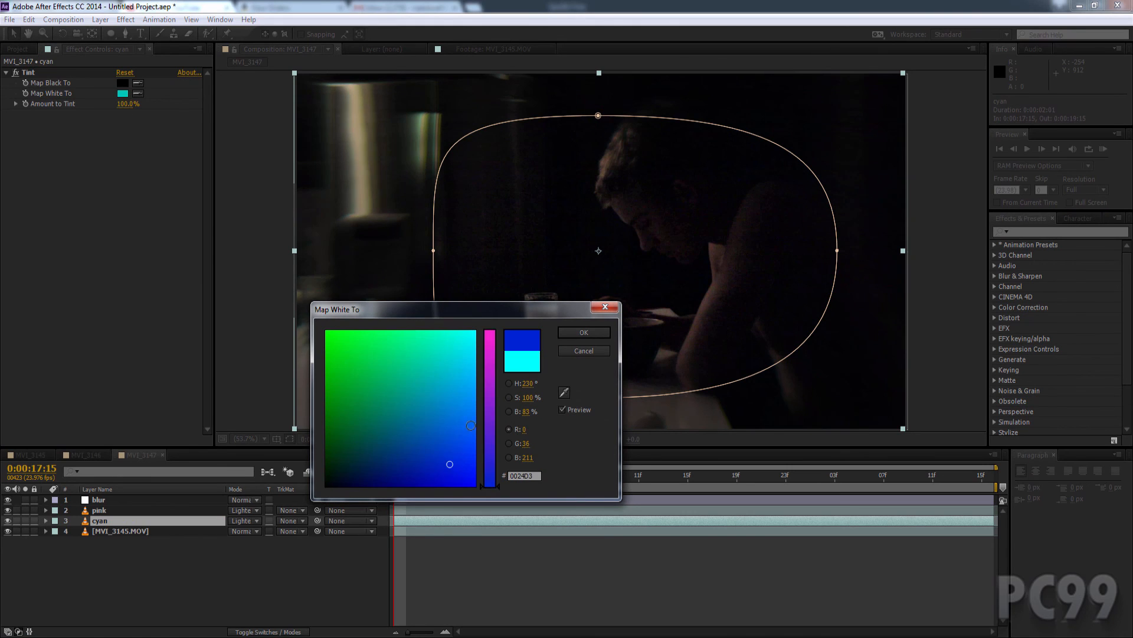
click(582, 332)
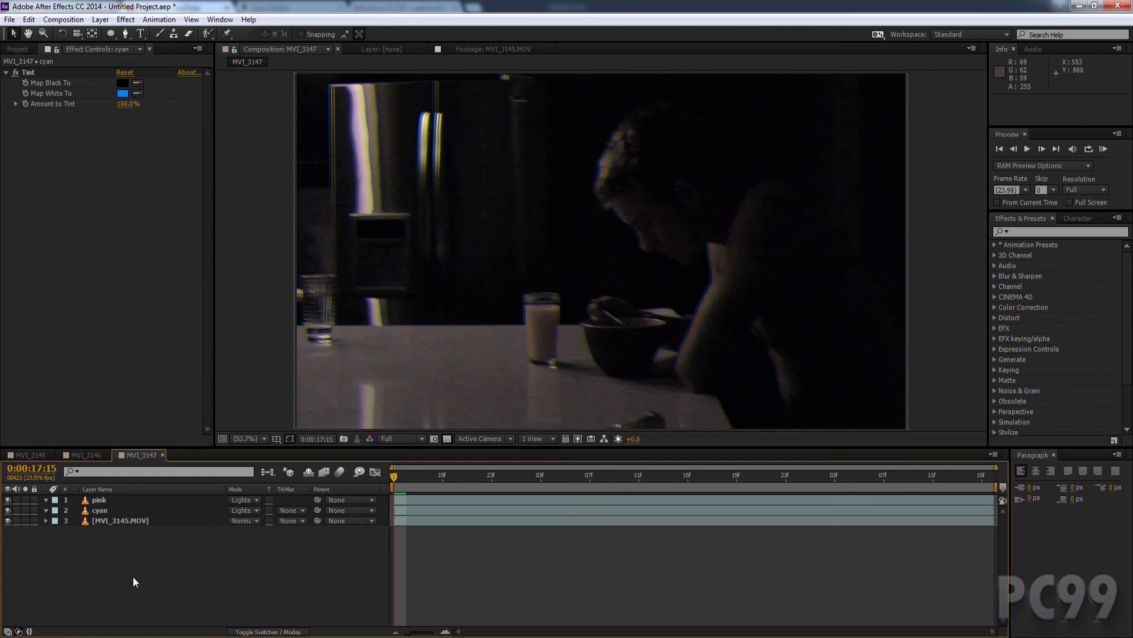
mouse_move(381, 384)
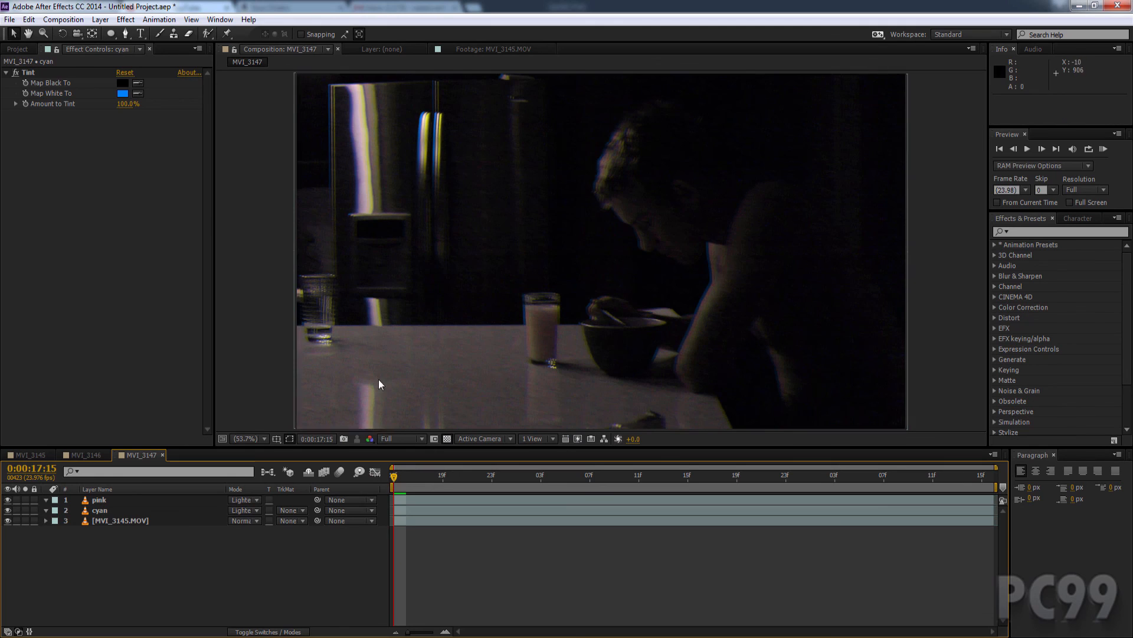